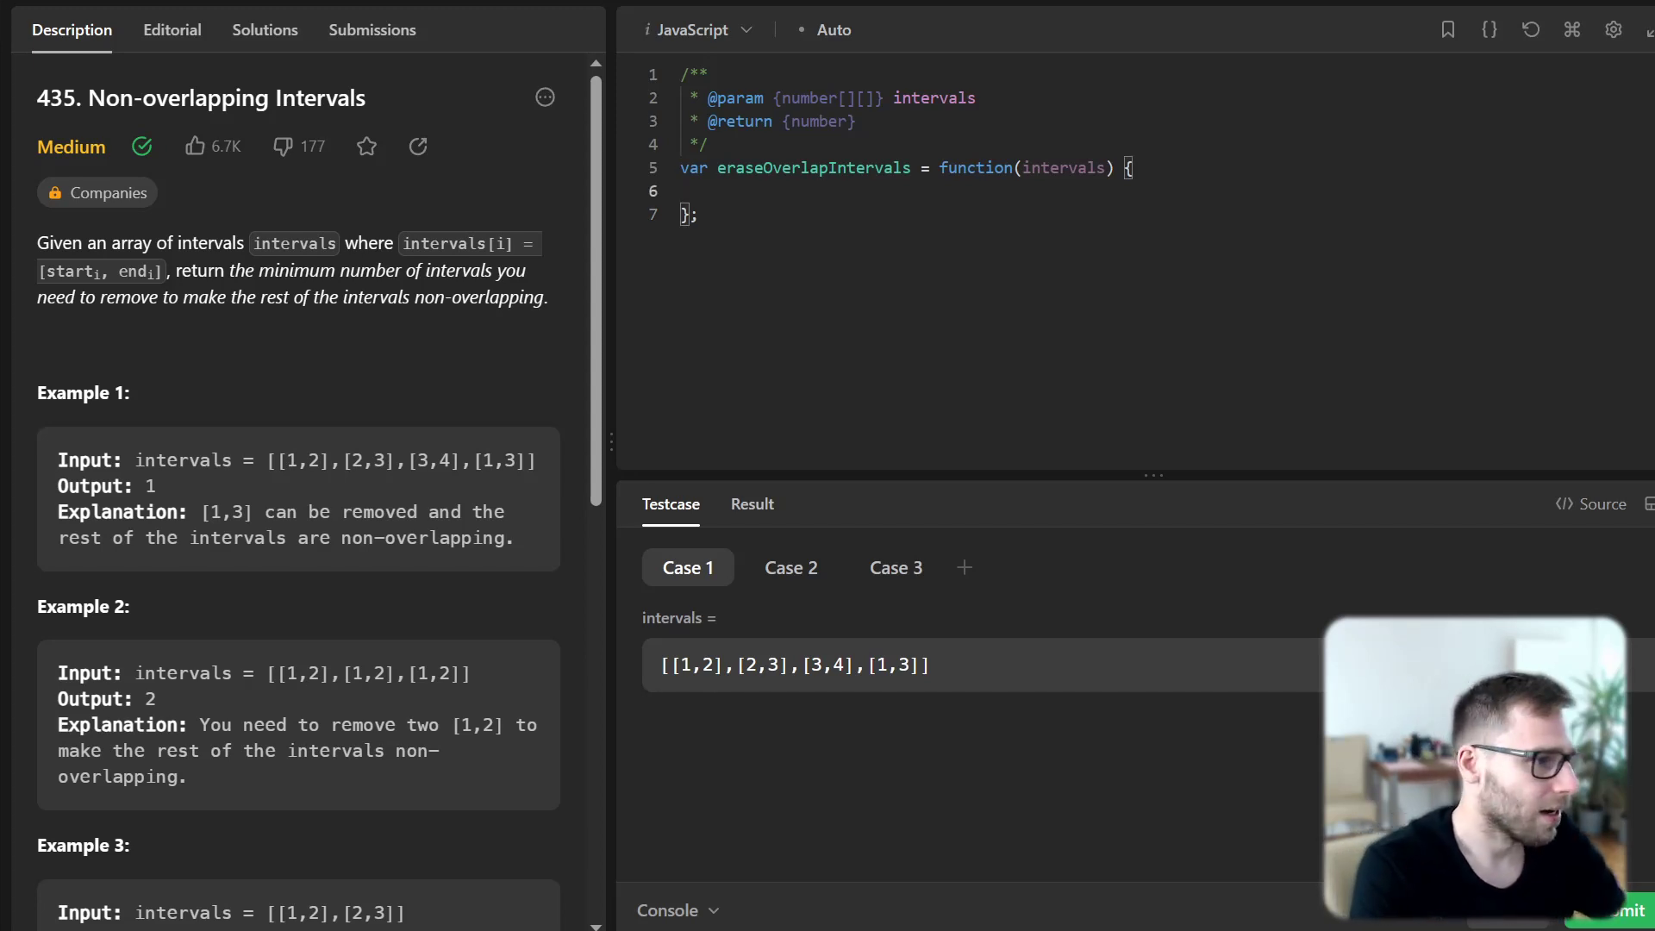
Add an empty-intervals check and sort intervals by end with (a, b) => a[1] - b[1].
{"action": "type", "text": "if (inte"}
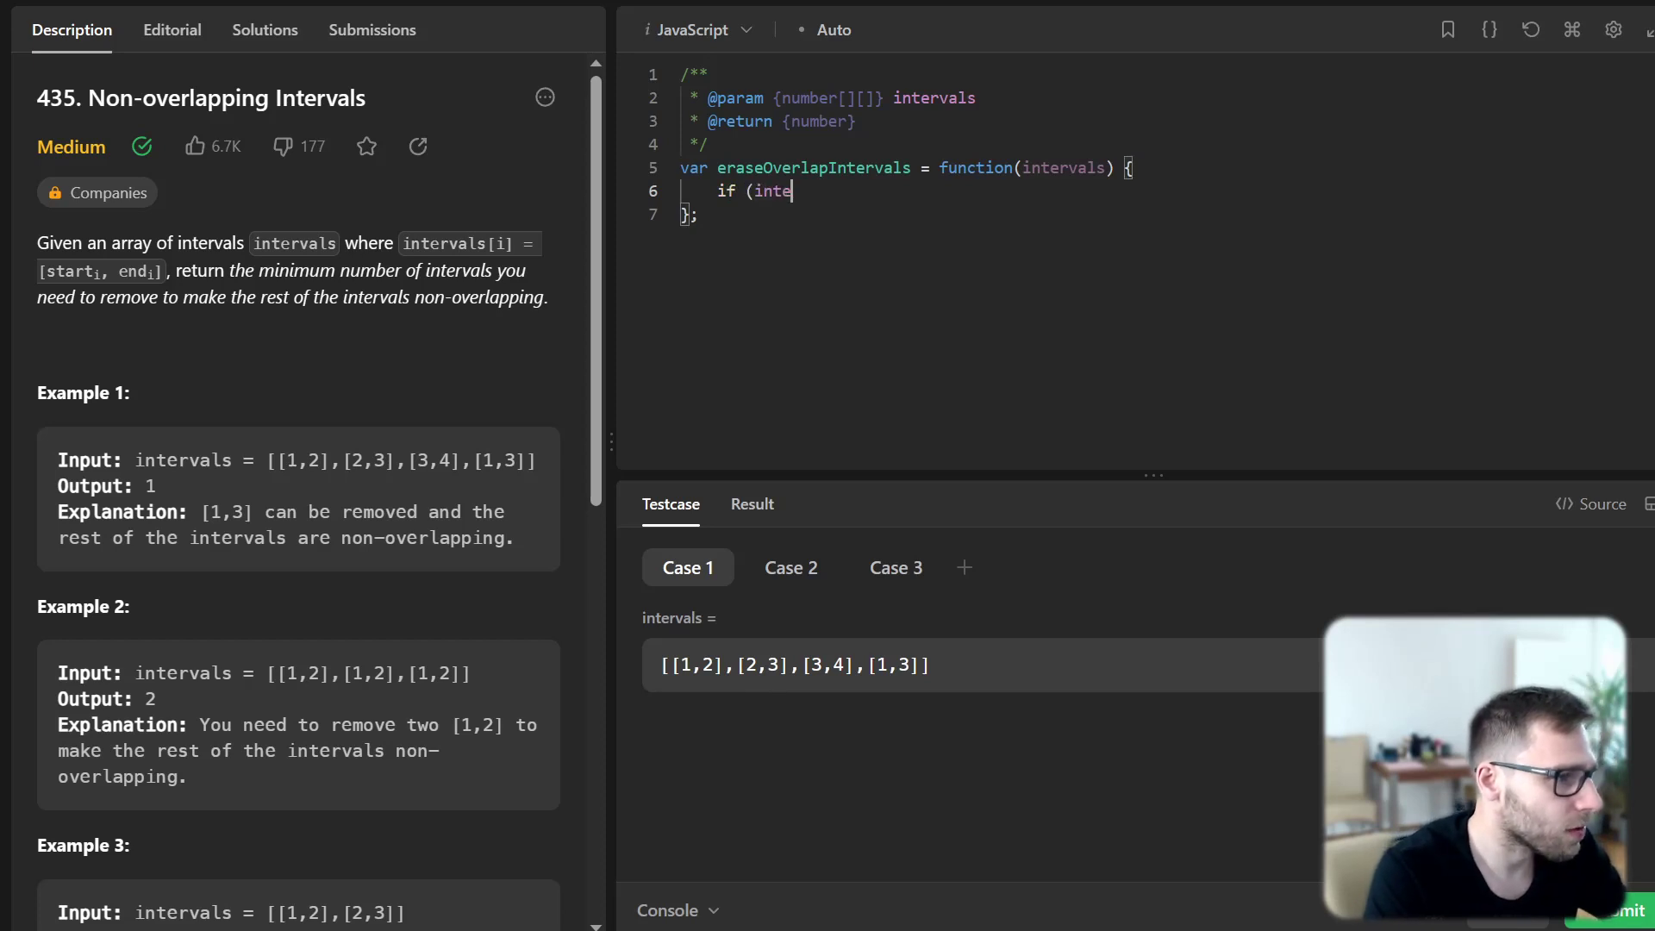
{"action": "type", "text": "rvals.lengt"}
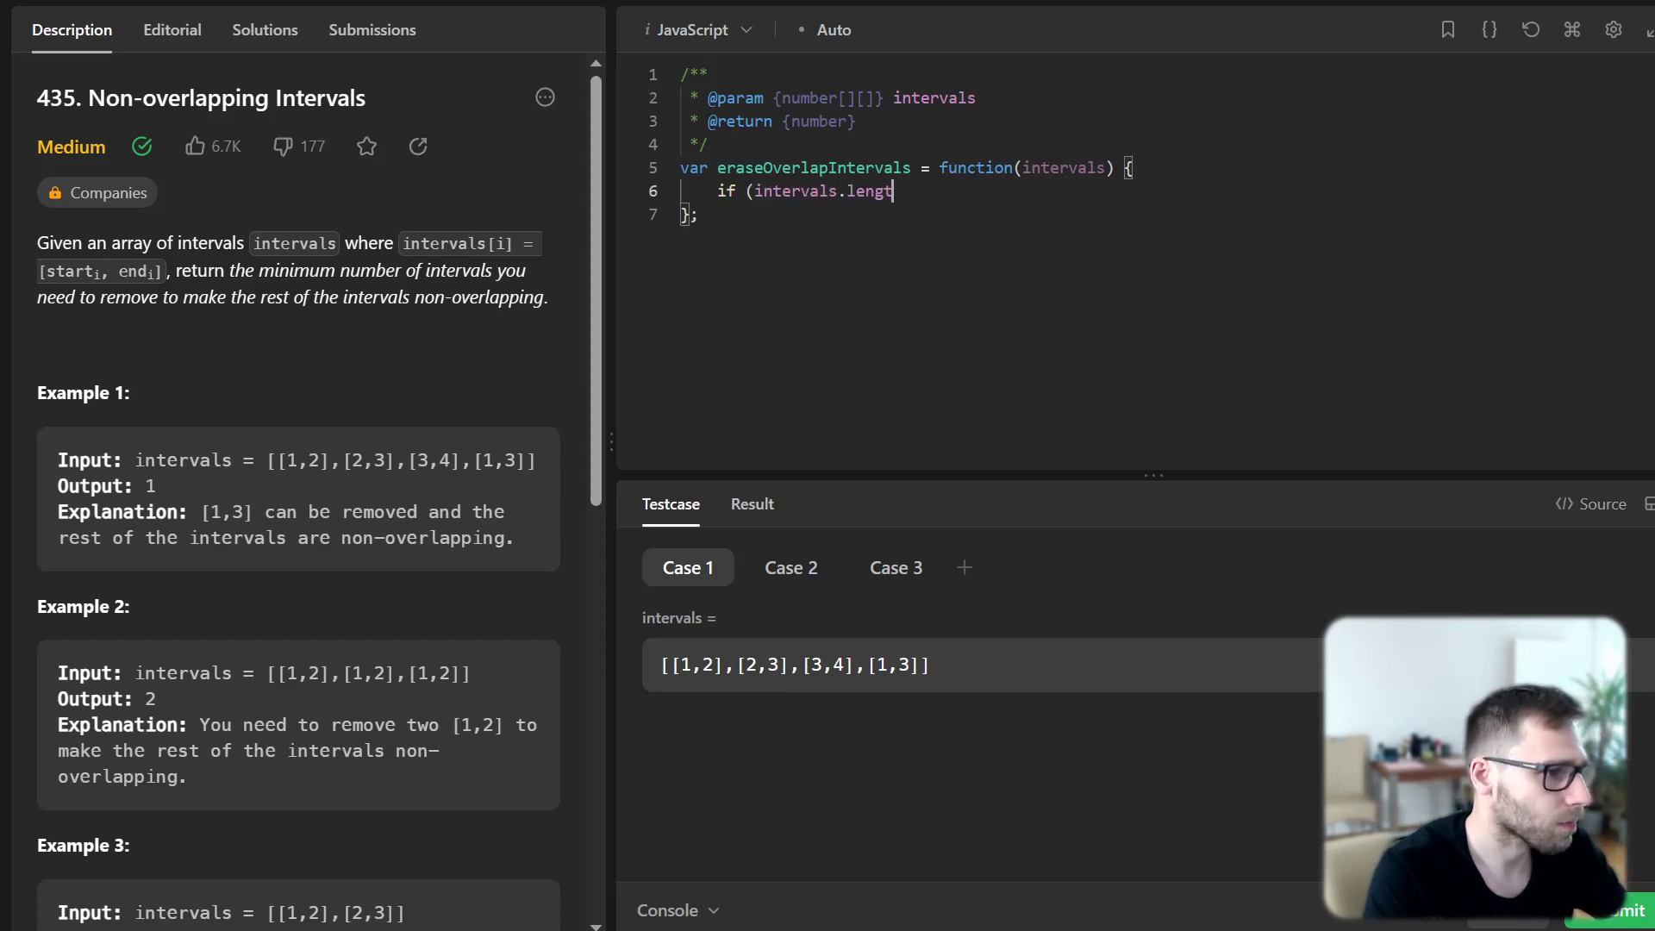
{"action": "type", "text": "h === 0) return 0;"}
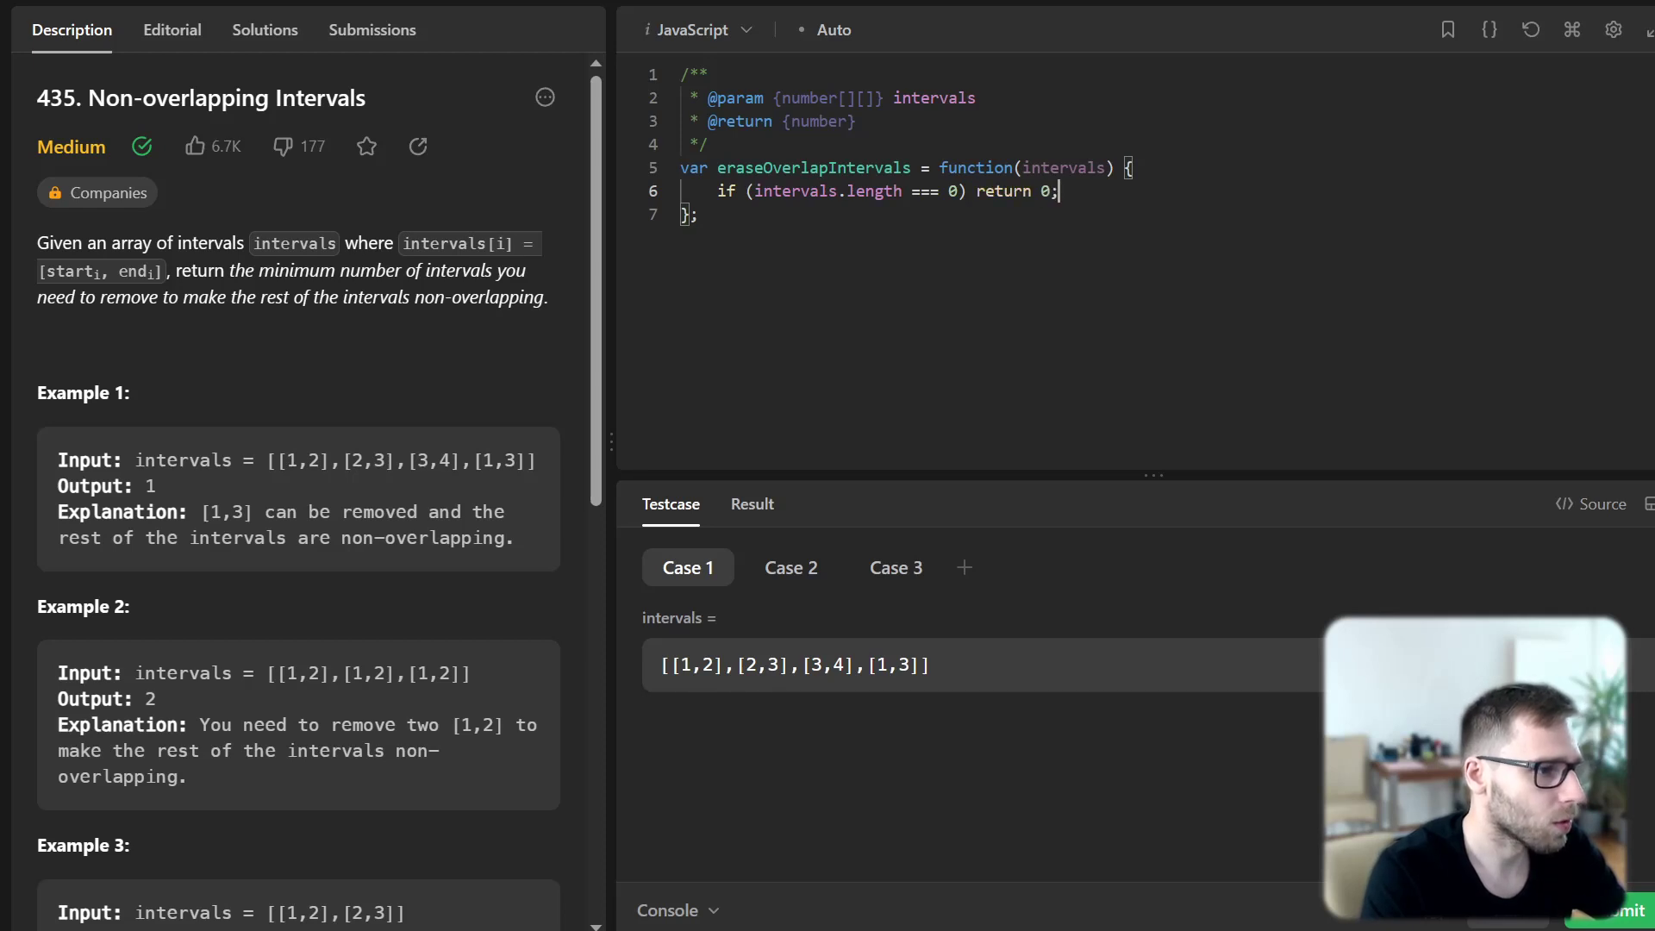
{"action": "type", "text": "intervals.sort((a,"}
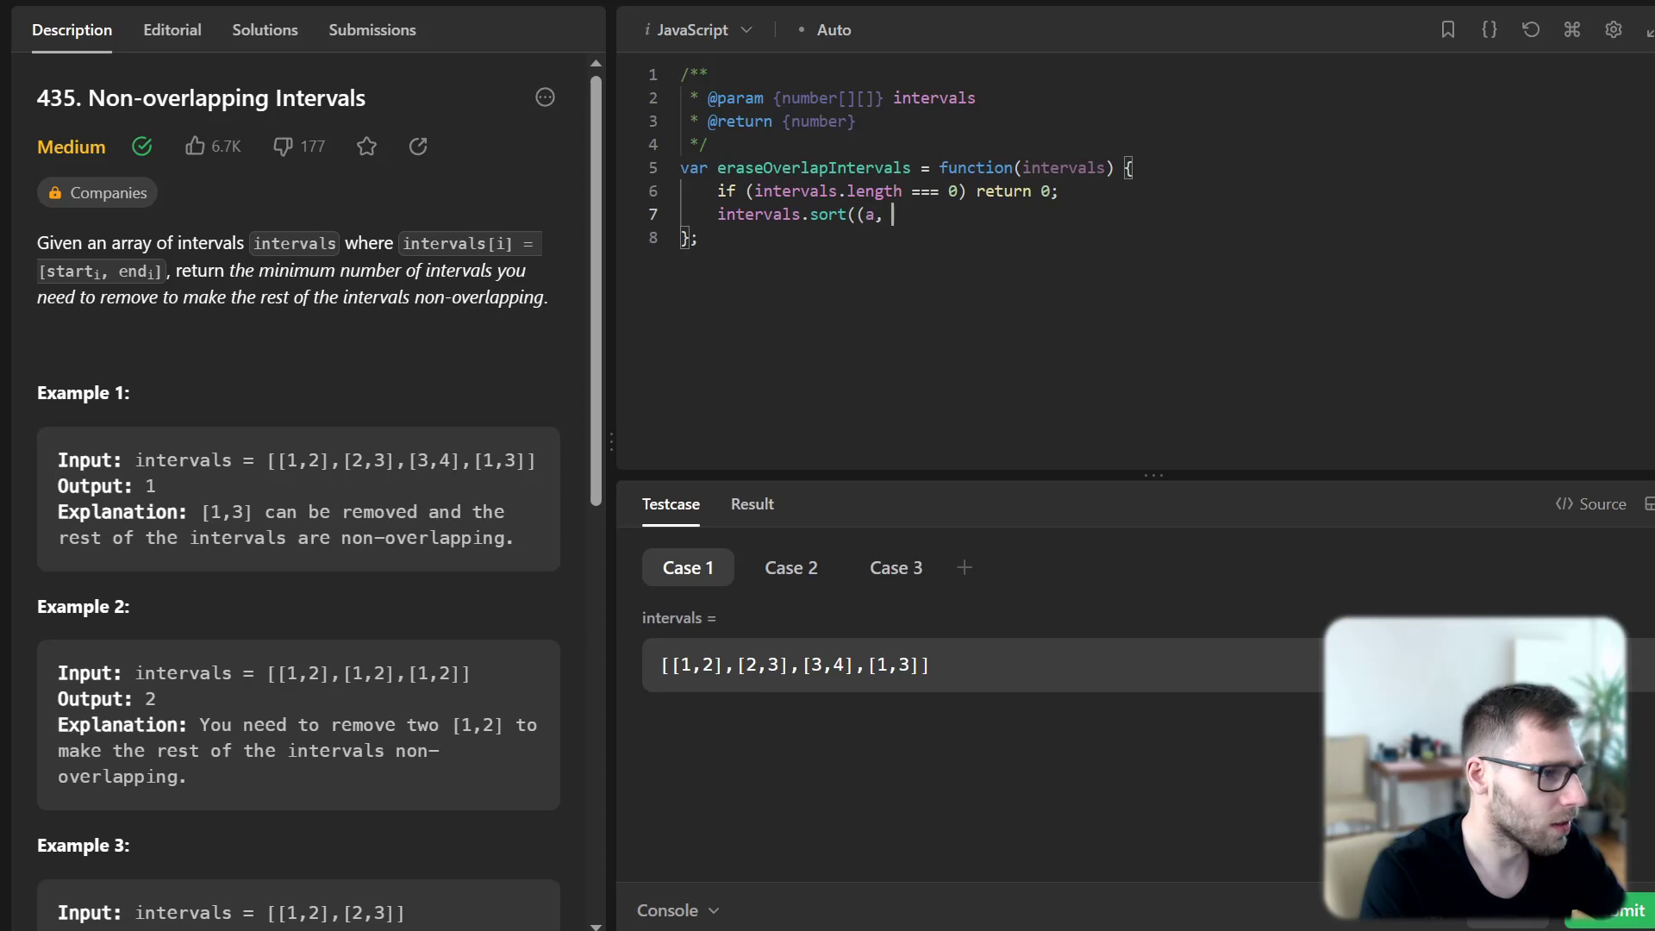
{"action": "type", "text": "b) => a[1]"}
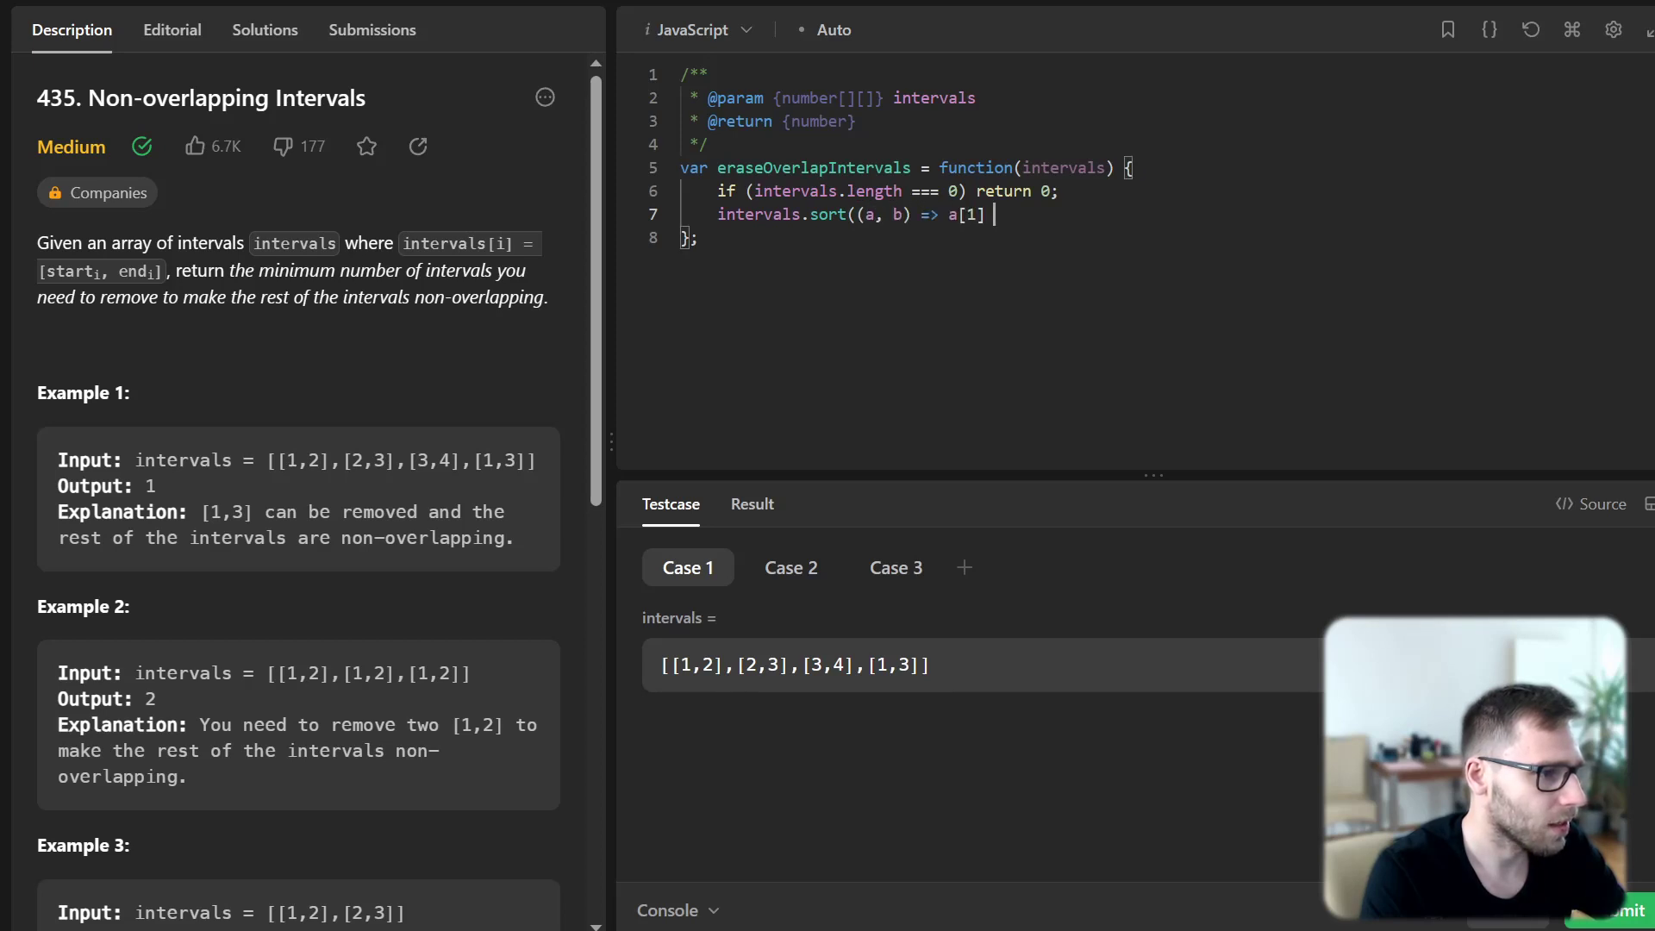
{"action": "type", "text": "- b[1]);"}
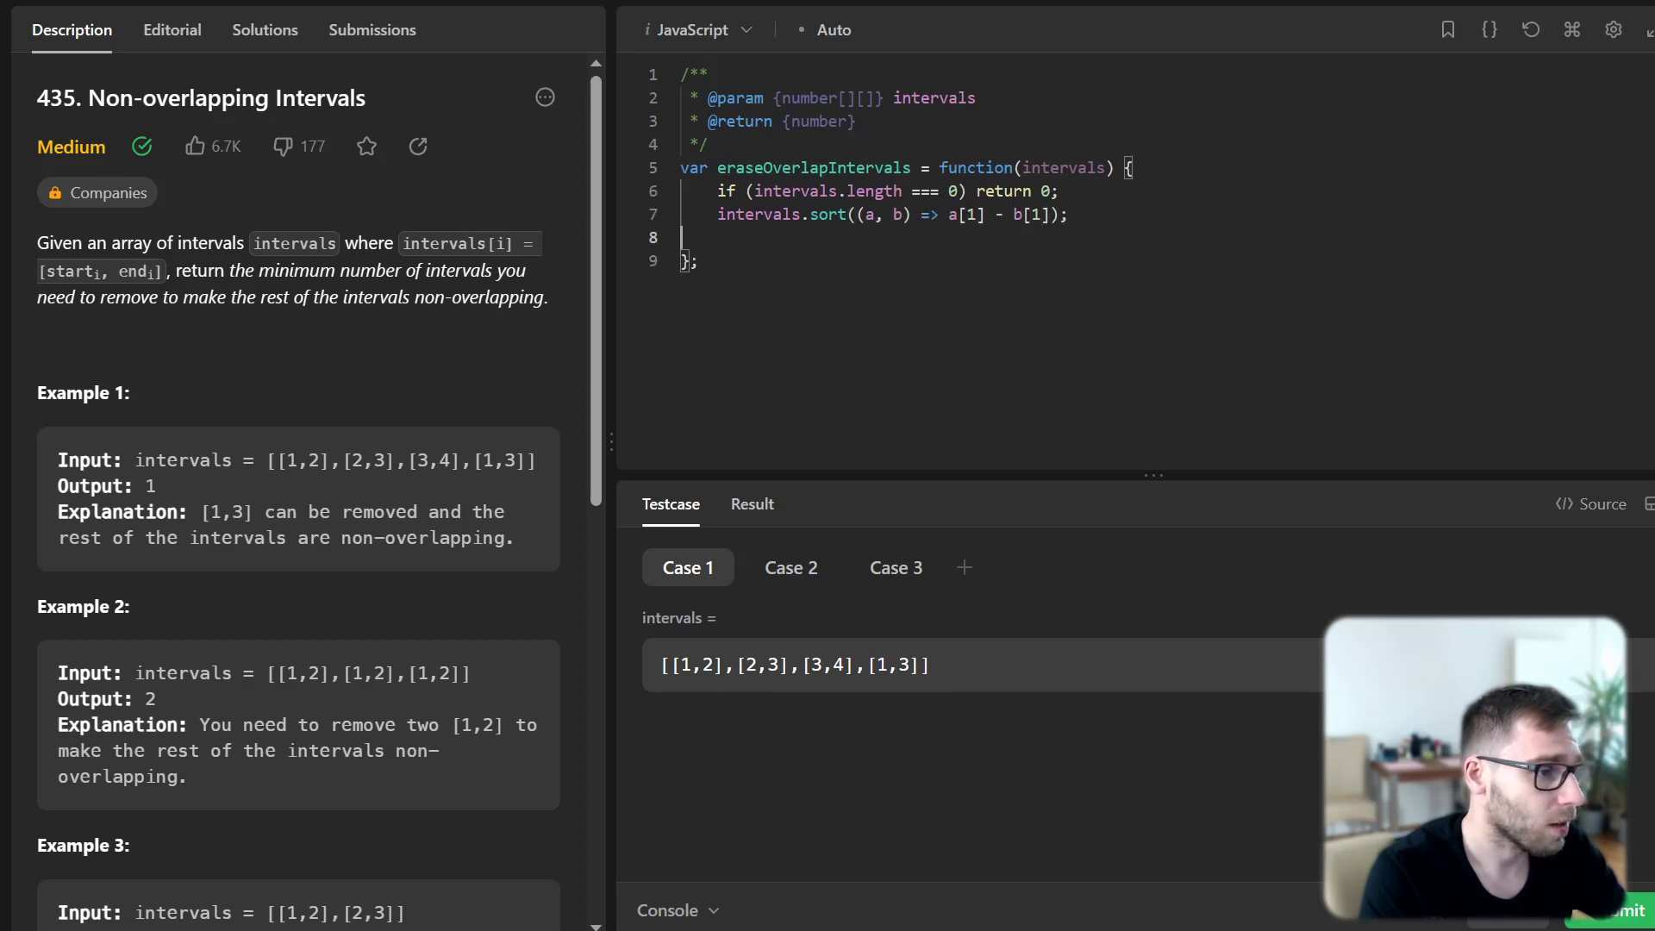
Declare num_removed = 0 and prev_interval_end = intervals[0][1].
{"action": "type", "text": "let nu"}
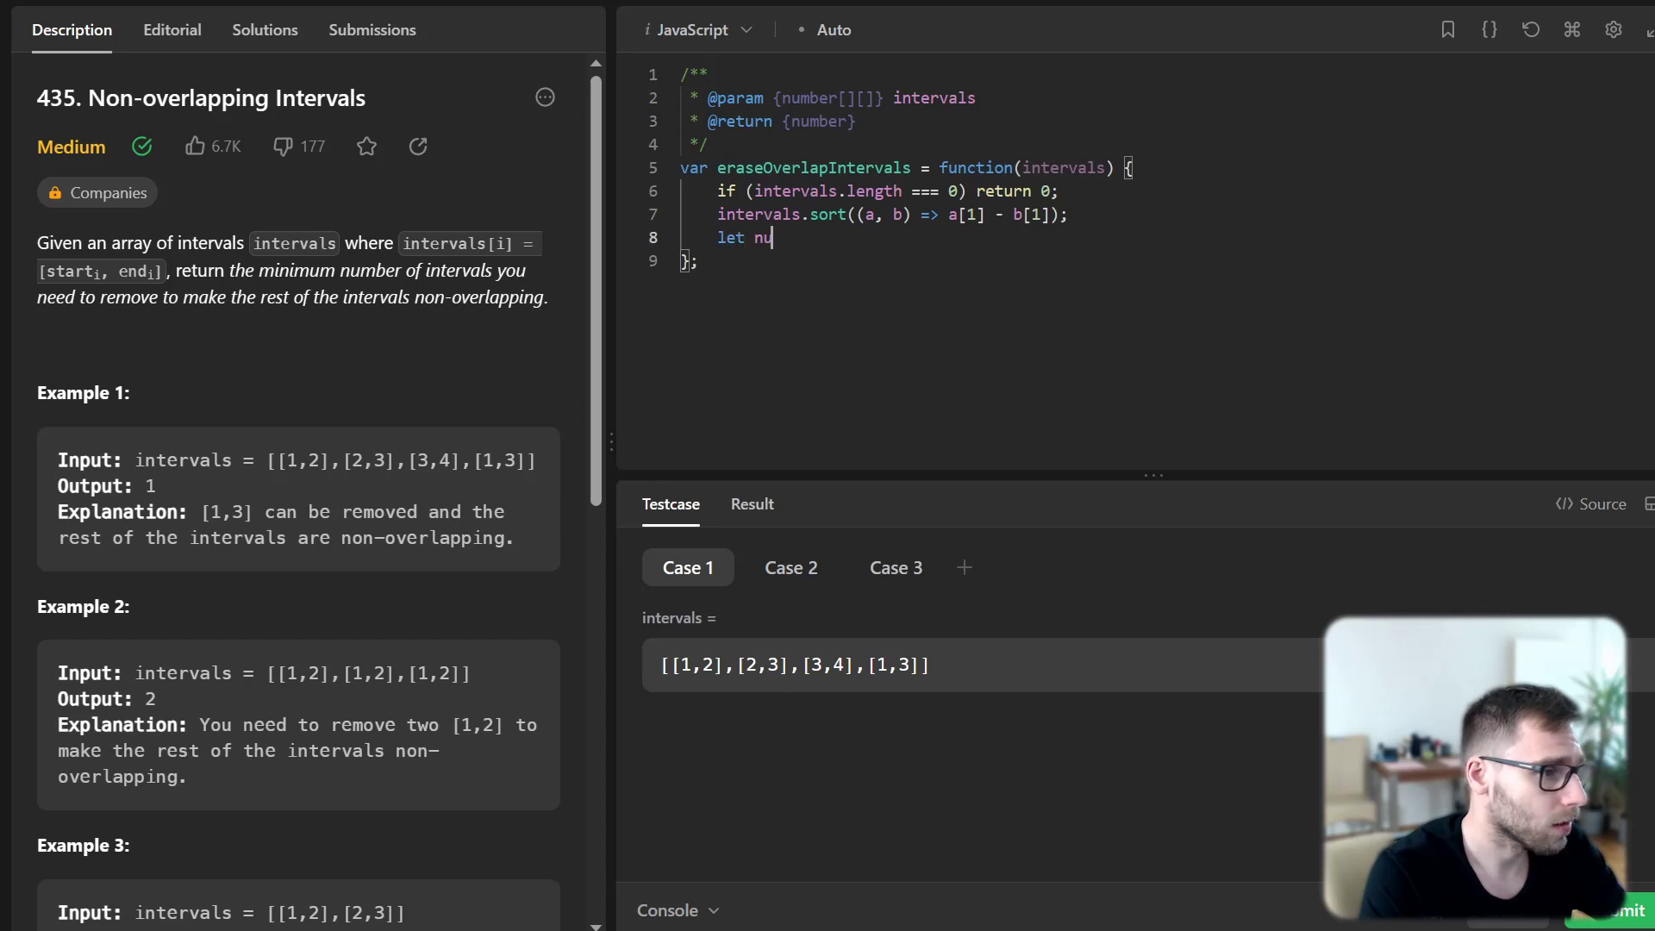
{"action": "type", "text": "m_removed ="}
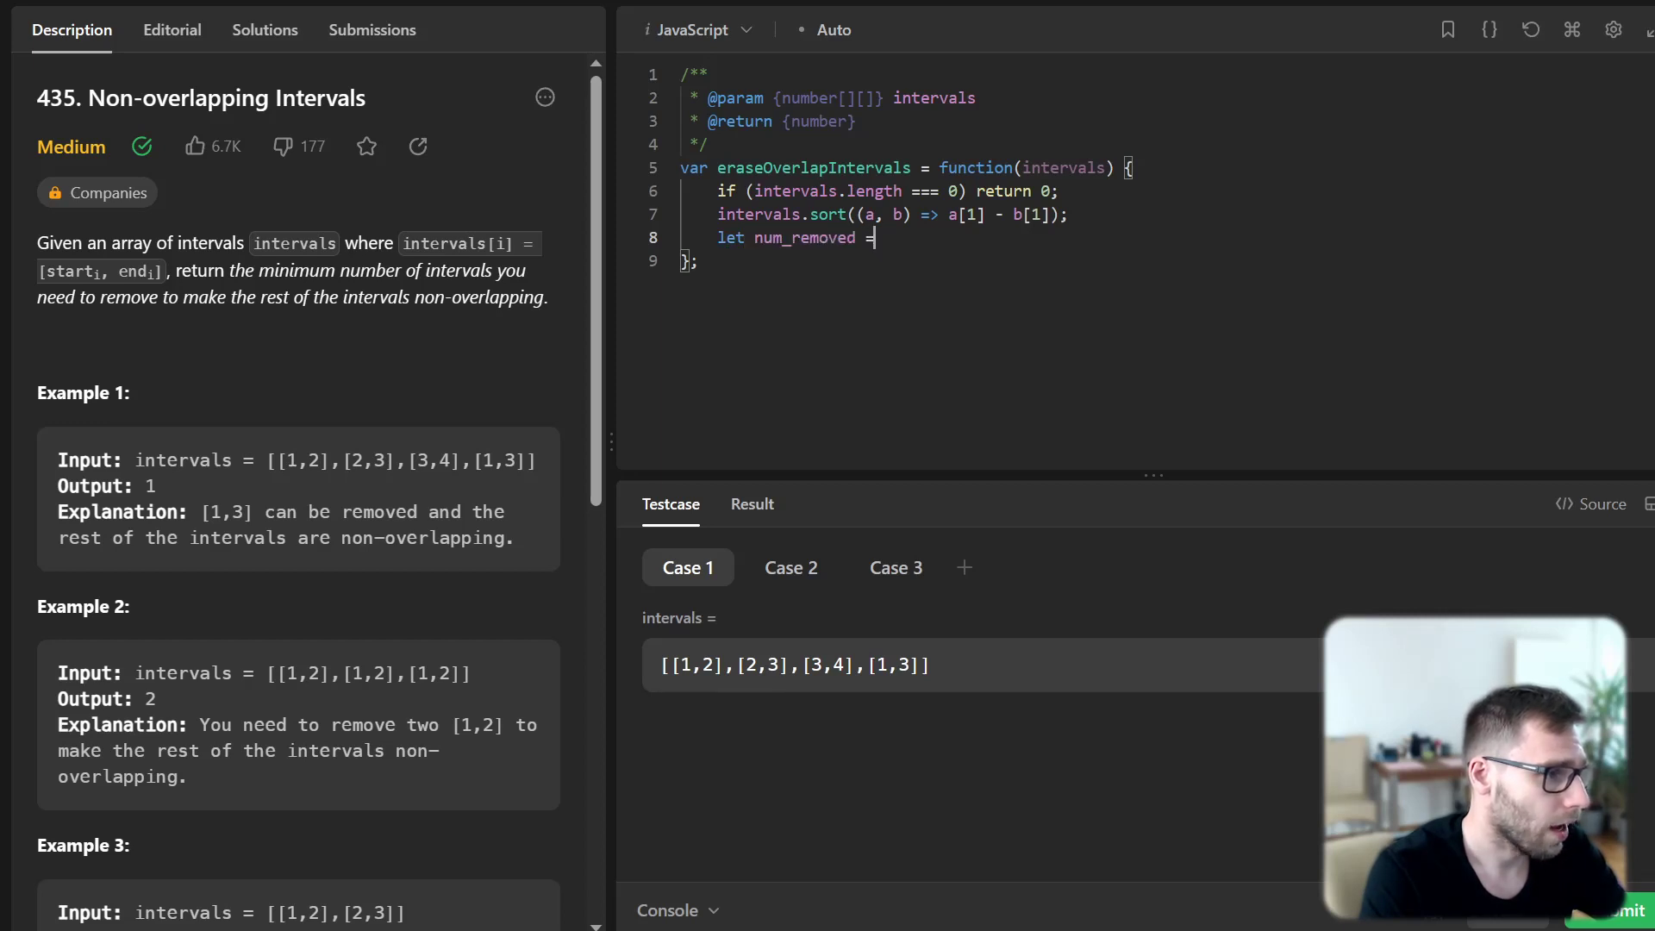
{"action": "type", "text": "0, prev_in"}
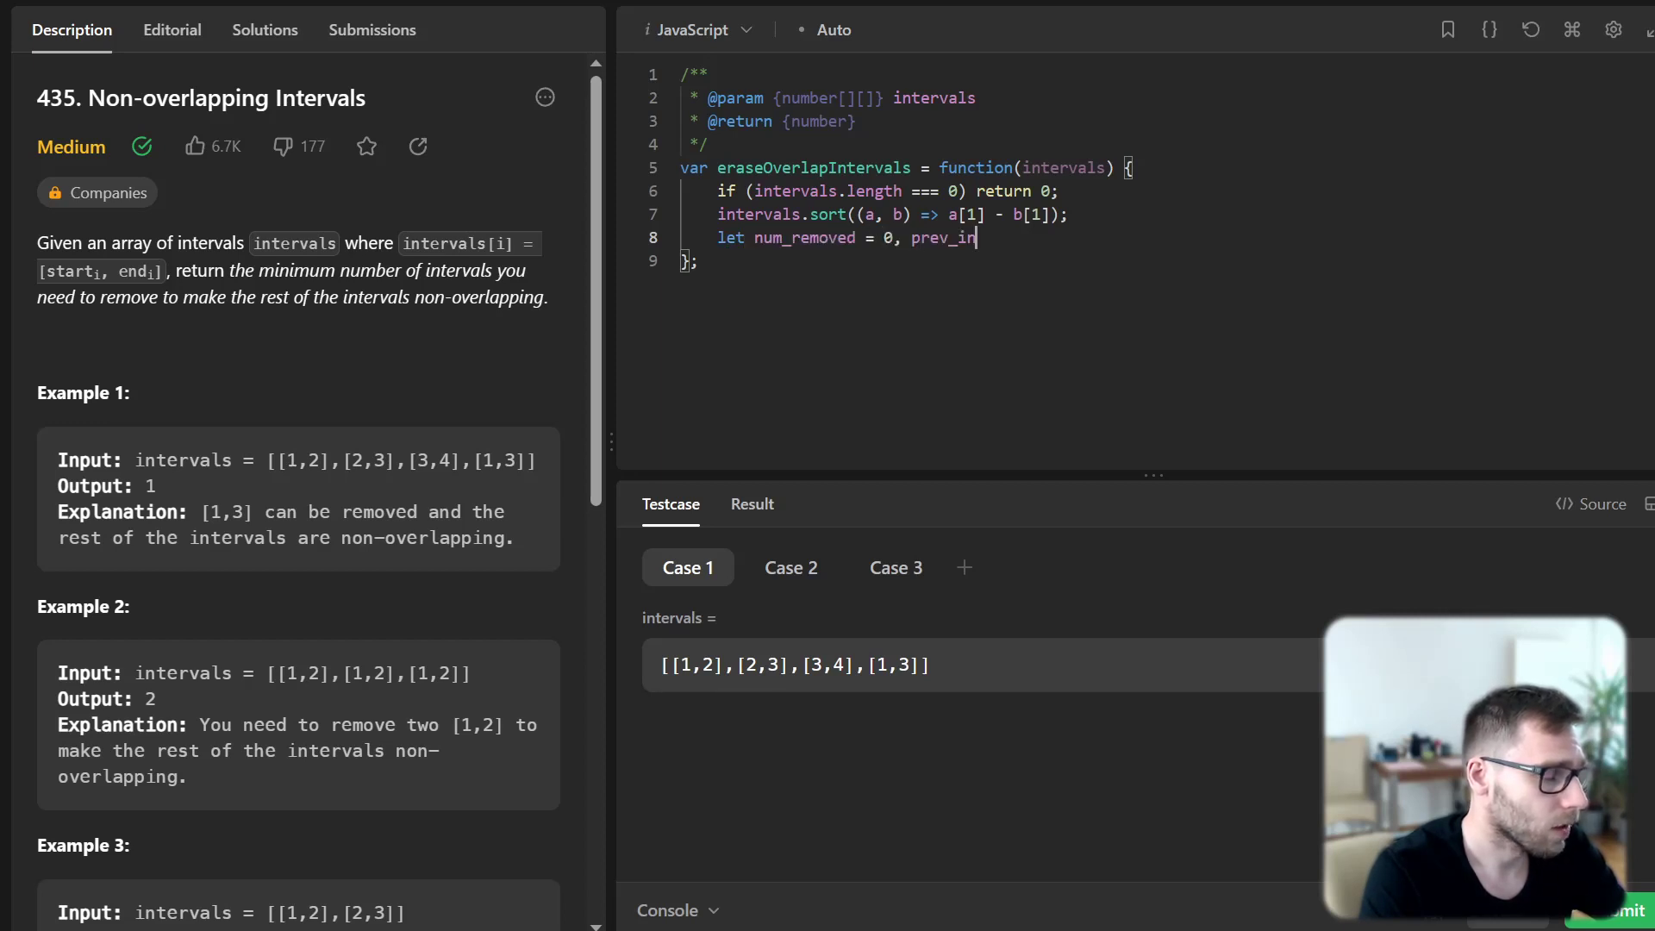
{"action": "type", "text": "terval_end ="}
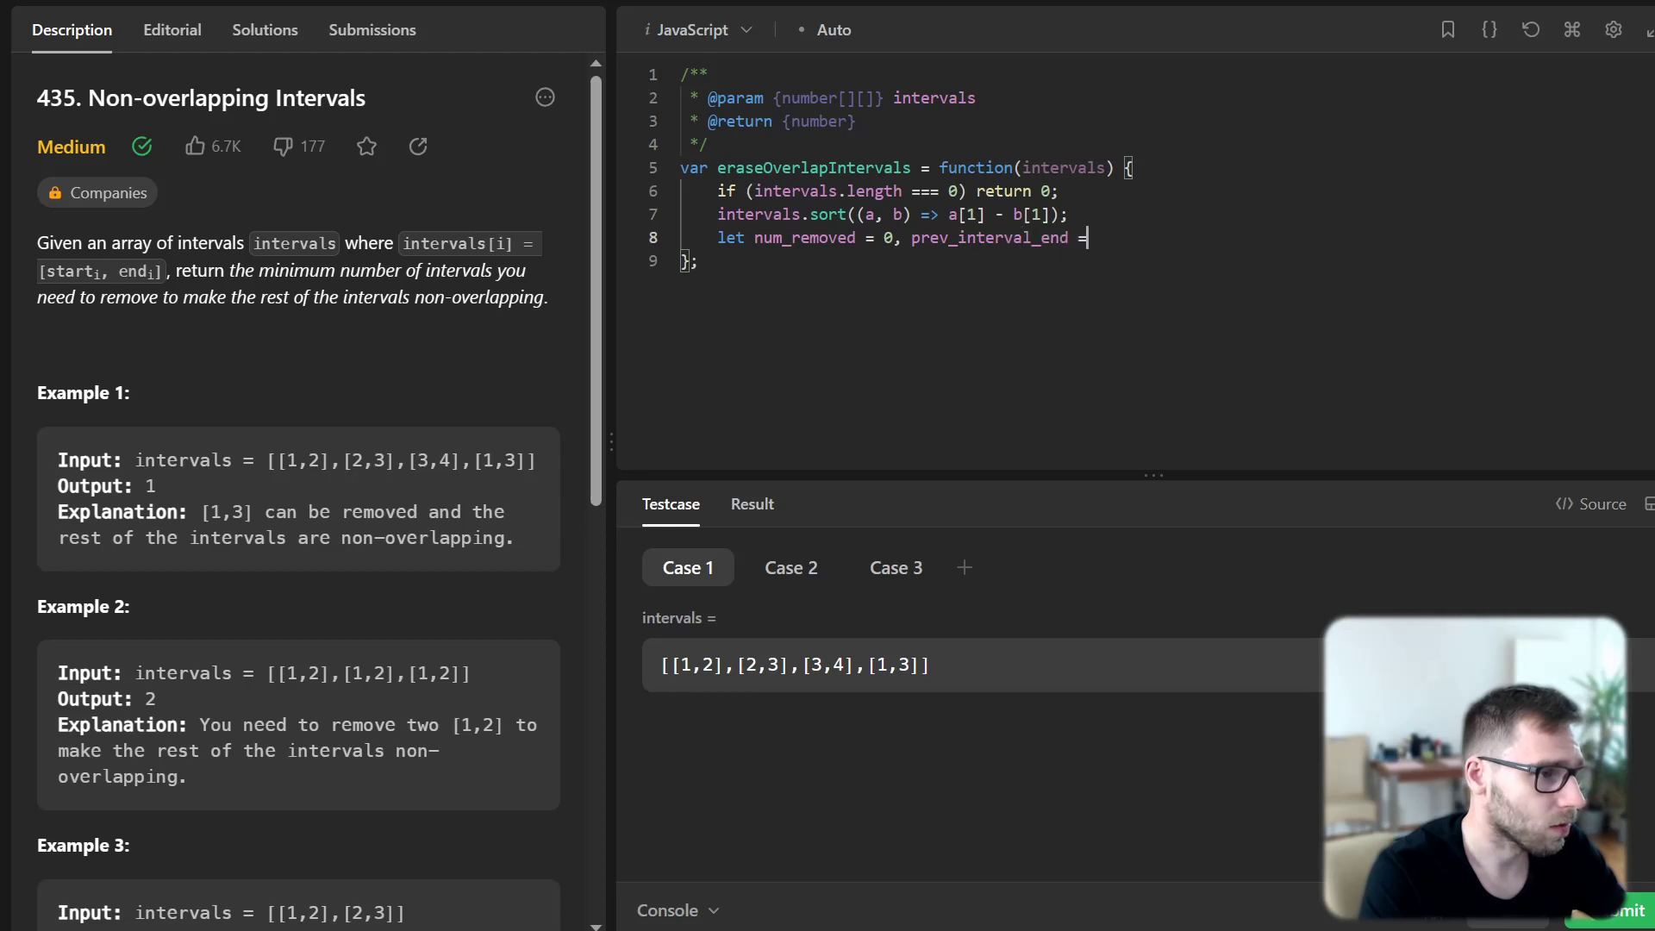
{"action": "type", "text": "interval"}
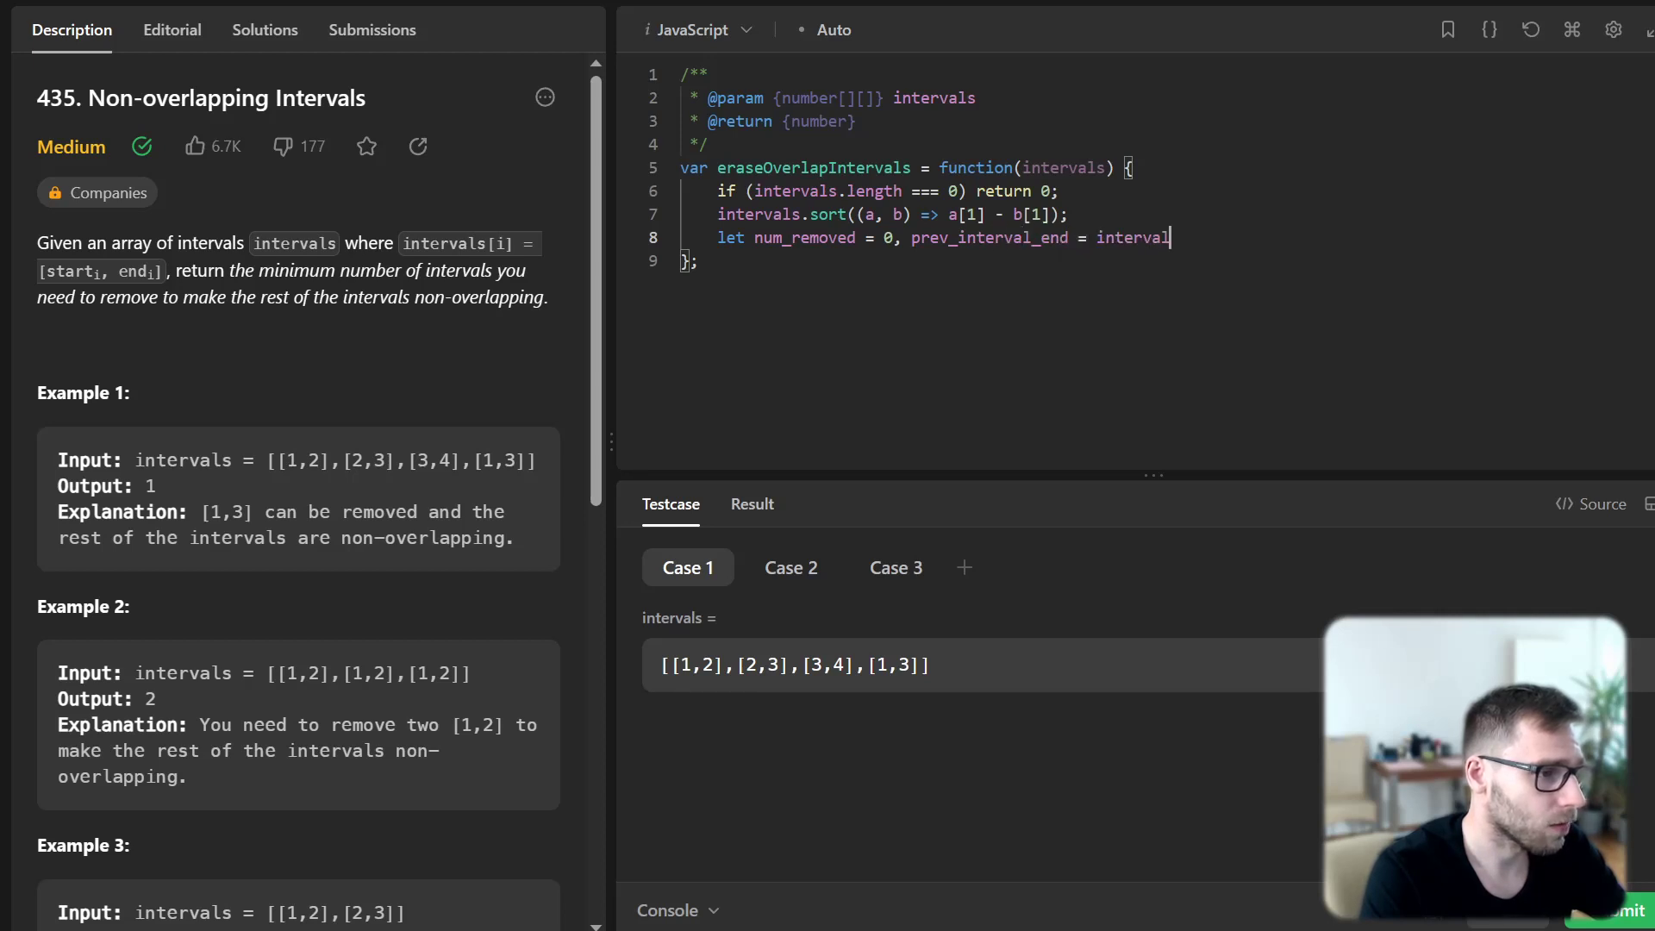
{"action": "type", "text": "s[0][1];"}
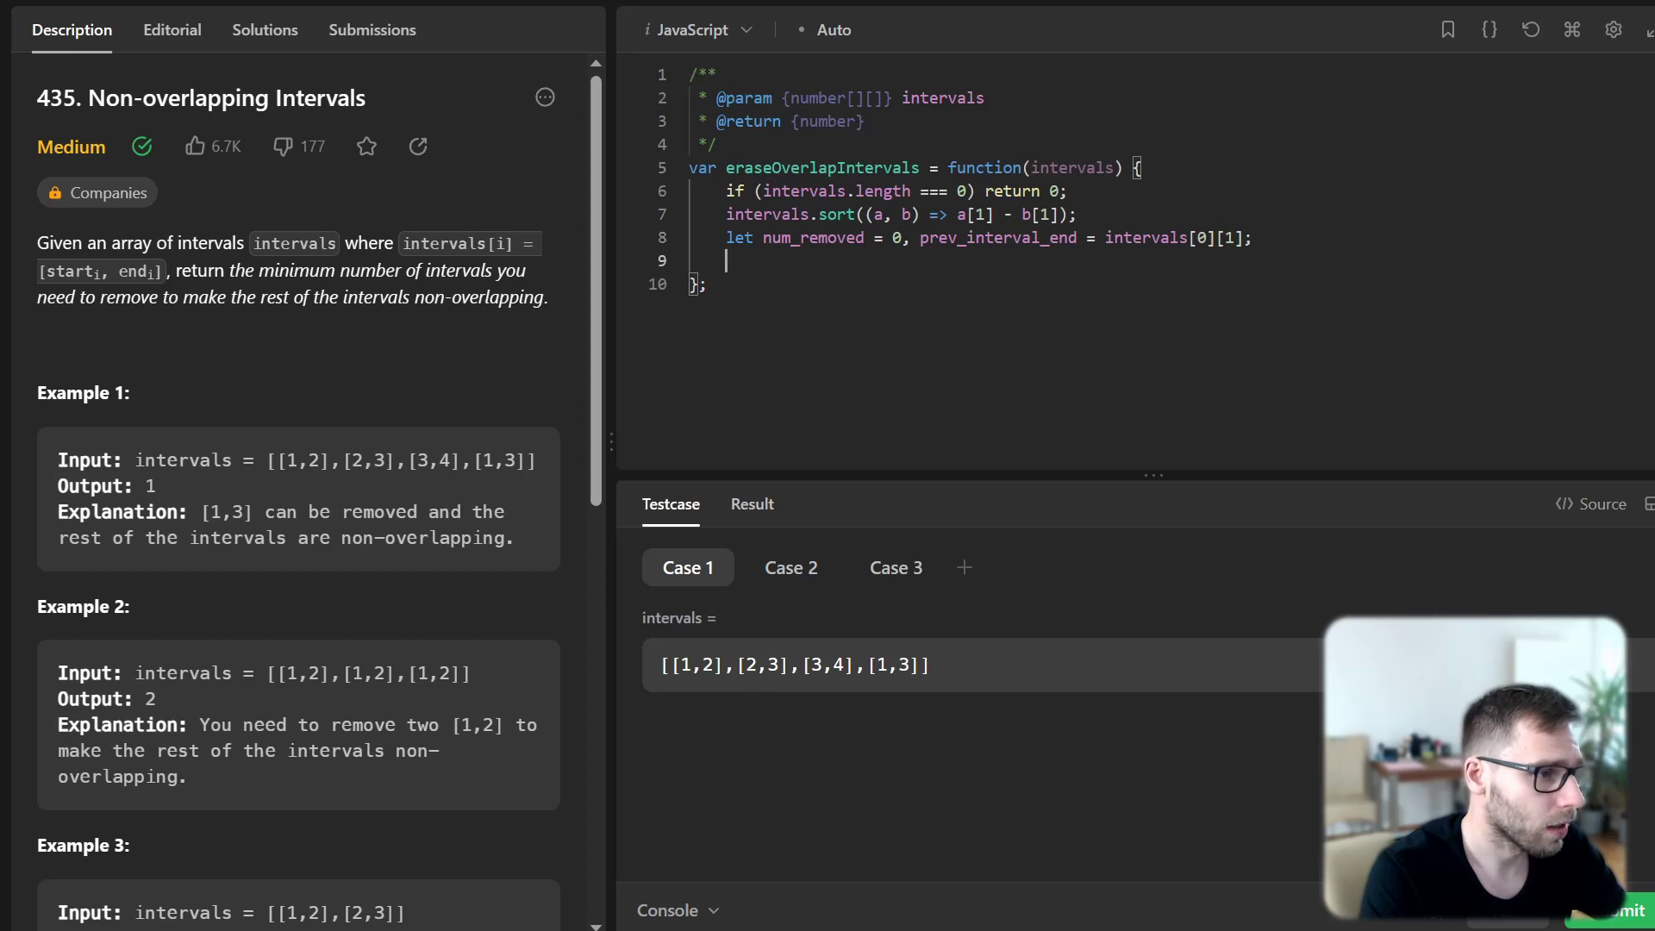
Open a for loop from i = 1 over the remaining intervals.
{"action": "type", "text": "for (let i"}
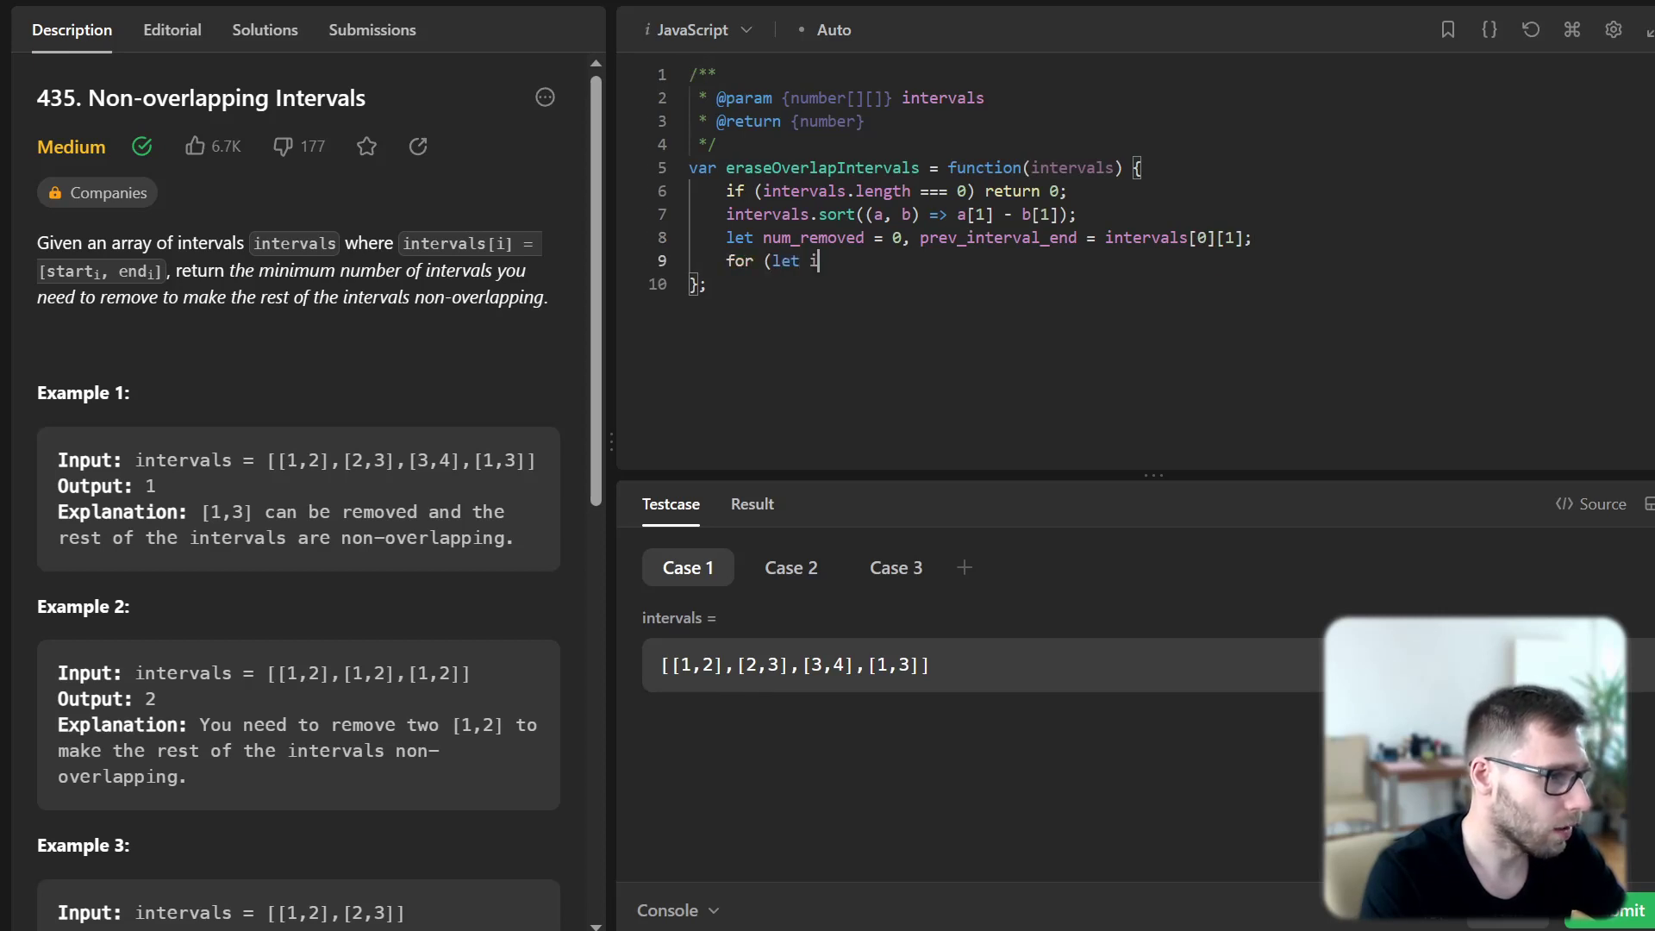
{"action": "type", "text": "= 1; i <"}
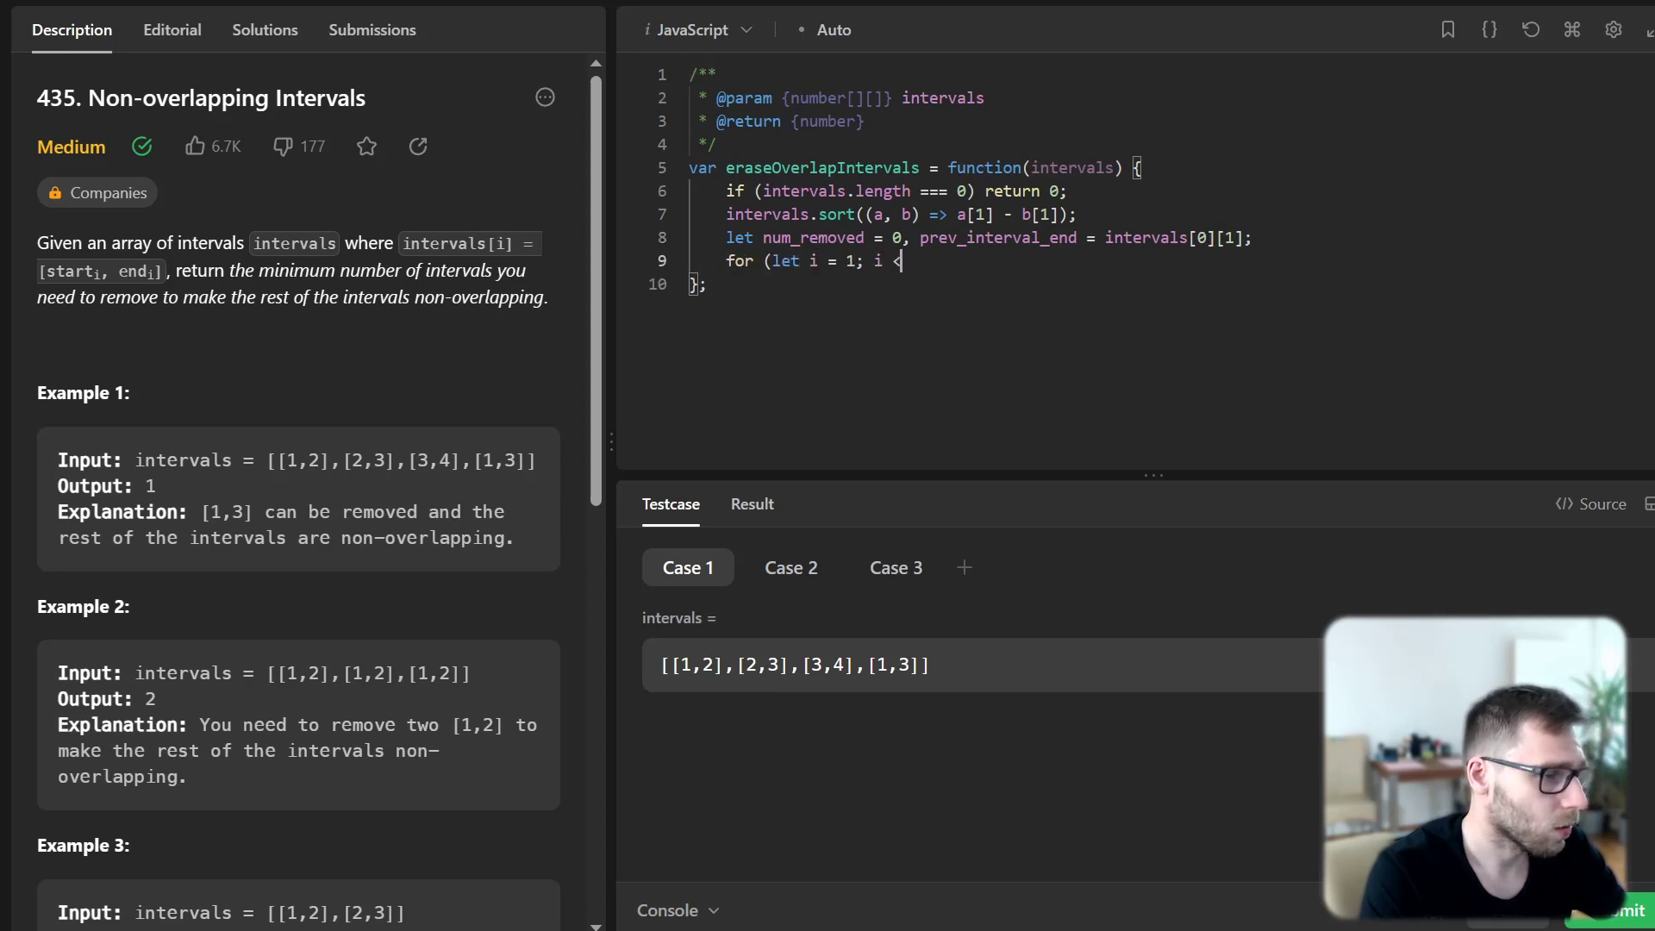
{"action": "type", "text": "inte"}
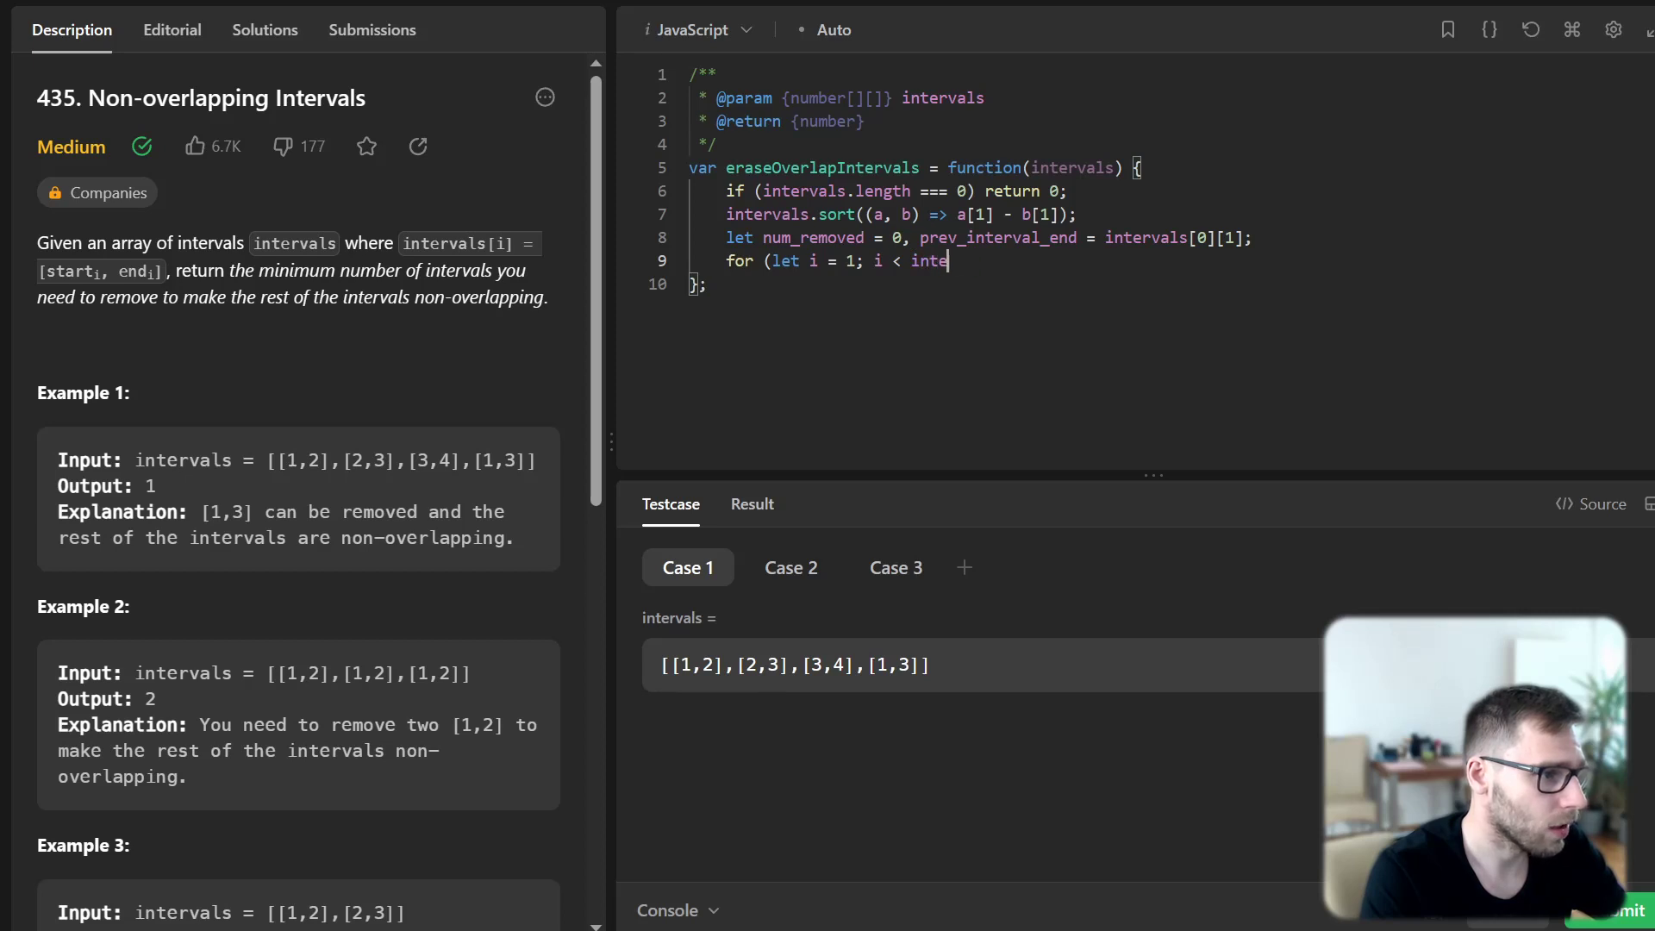
{"action": "type", "text": "rvals.eln"}
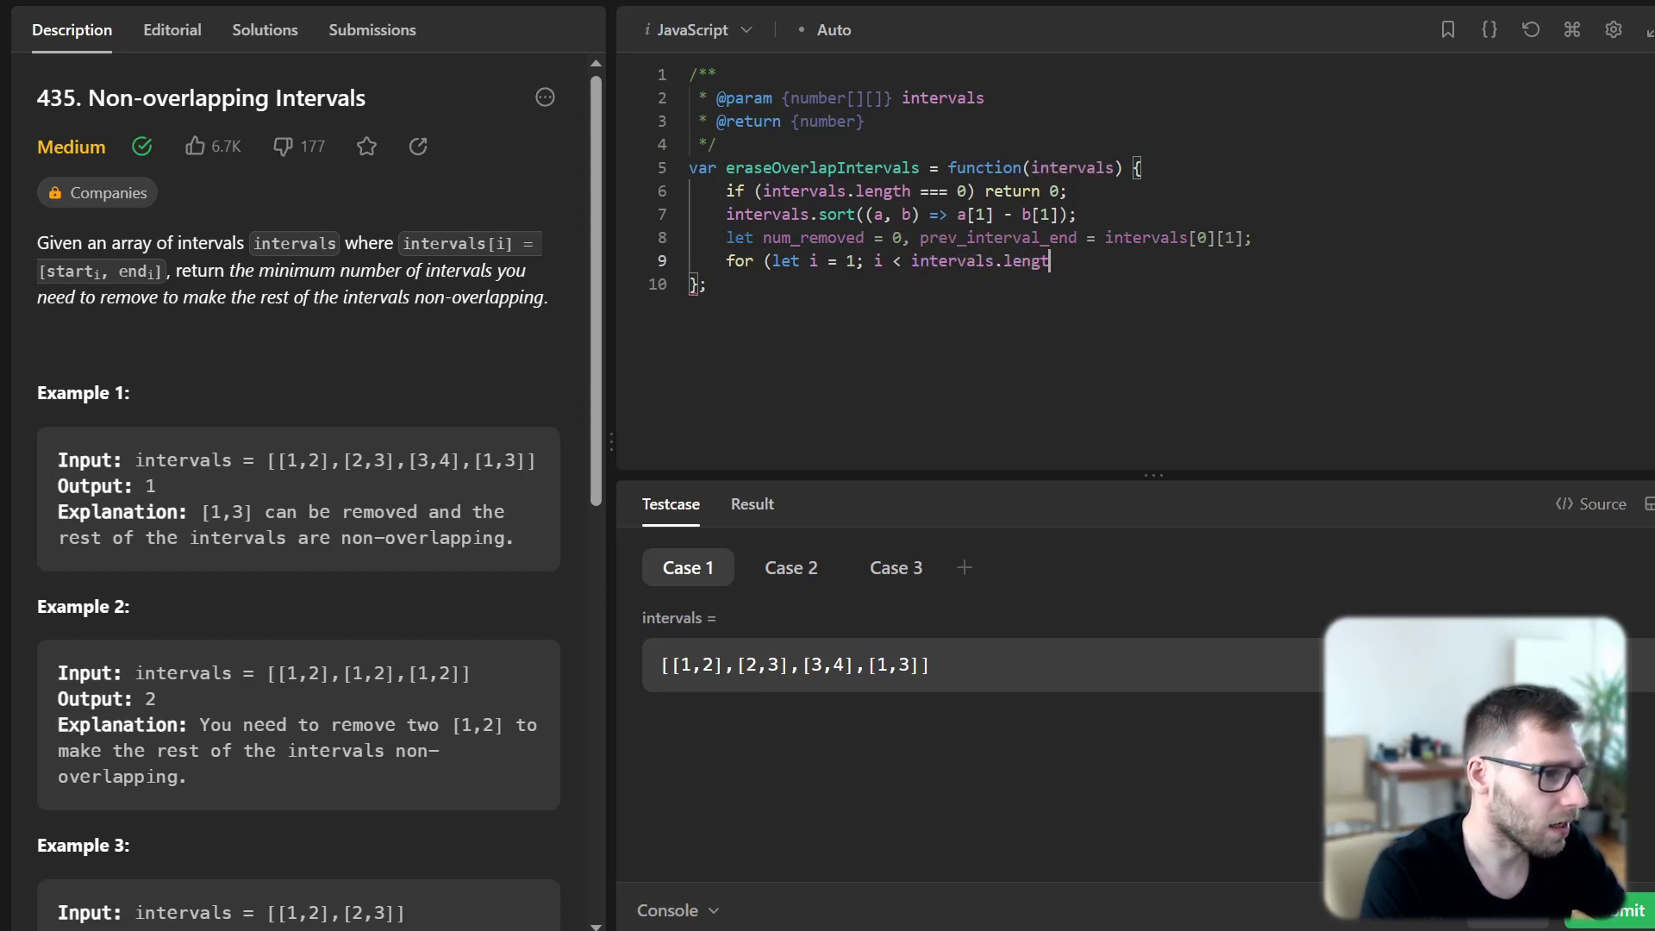
{"action": "type", "text": "h; i++) {"}
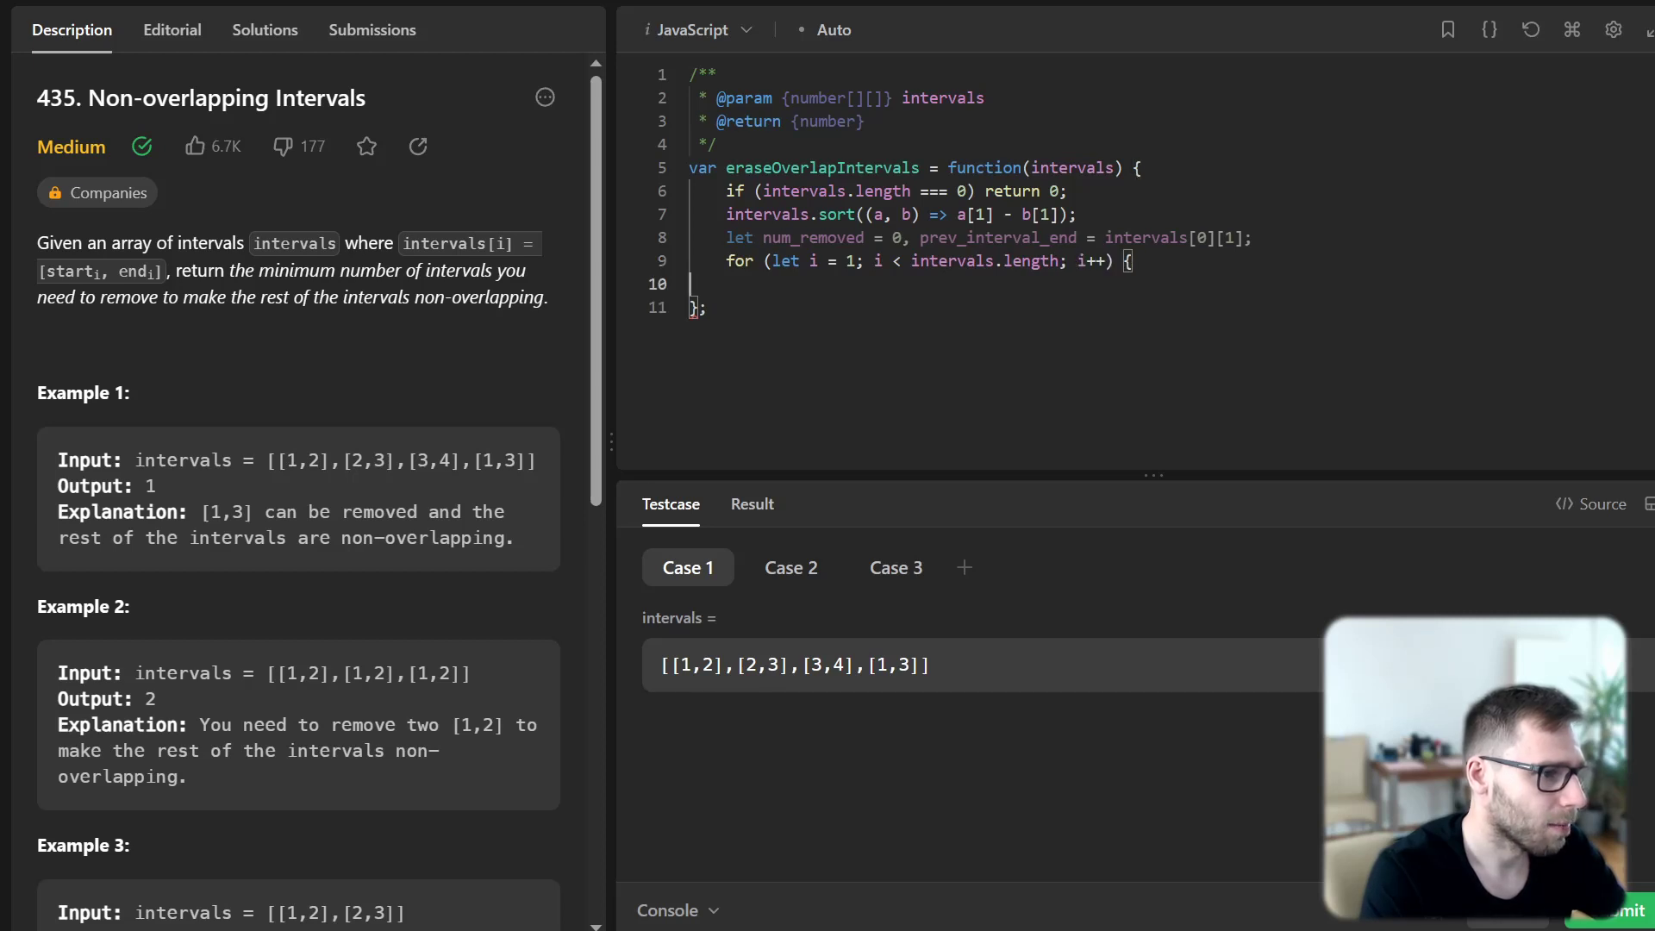
Increment num_removed when intervals[i][0] < prev_interval_end, else update the end; return num_removed.
{"action": "type", "text": "if (inte"}
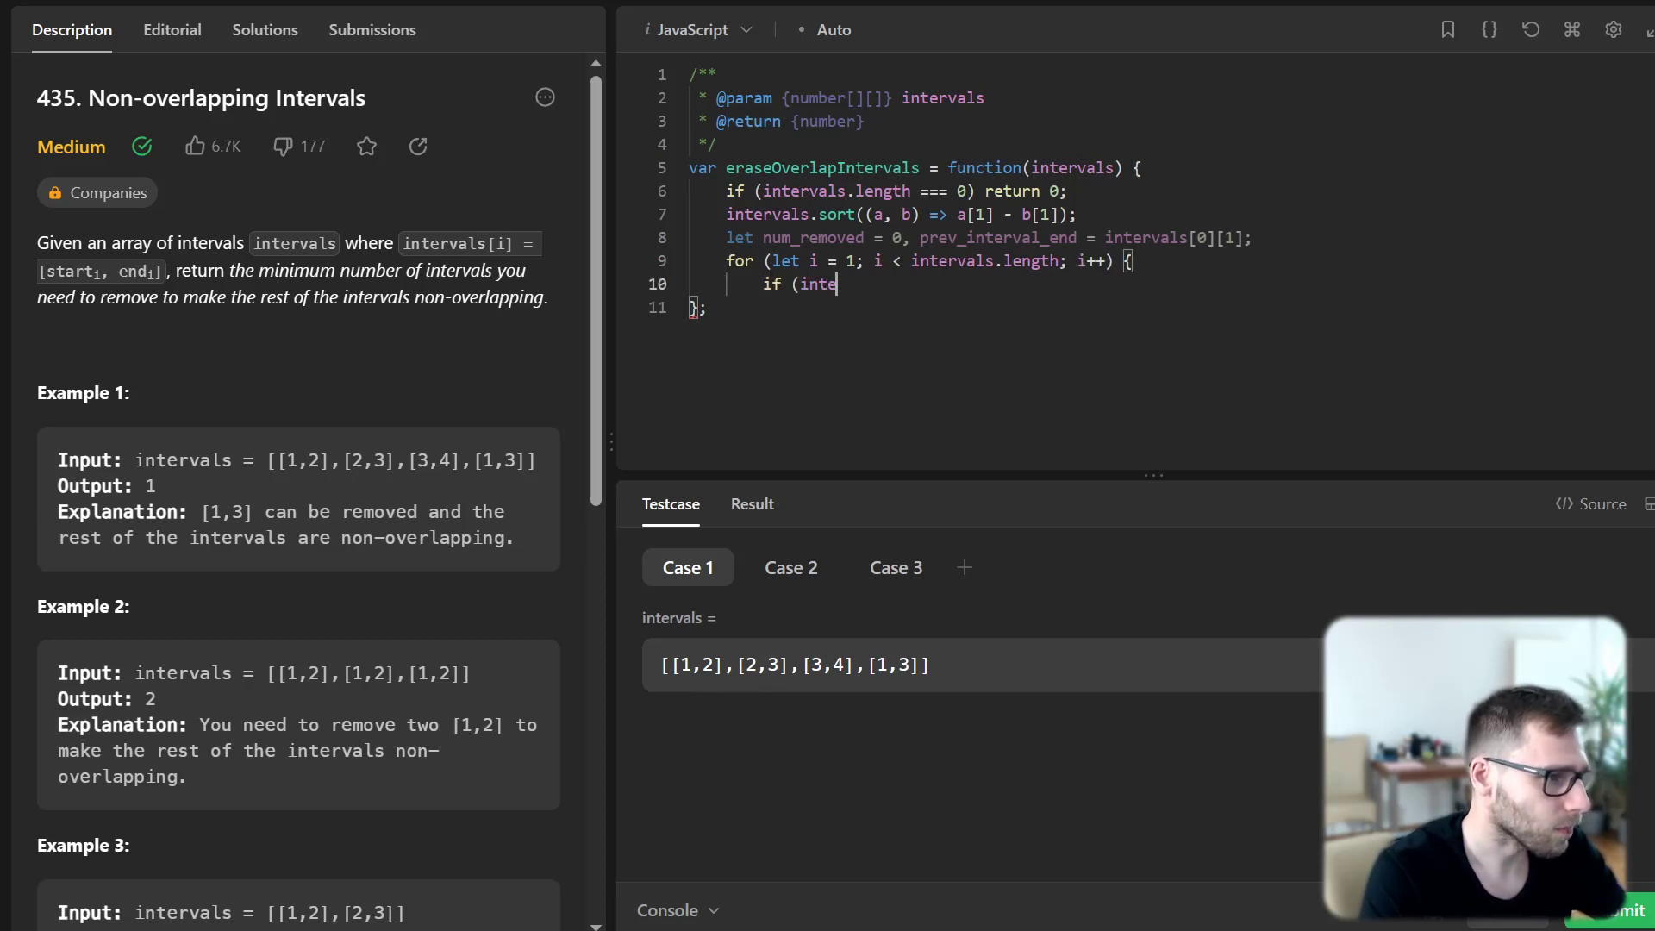
{"action": "type", "text": "rvals[i][0]"}
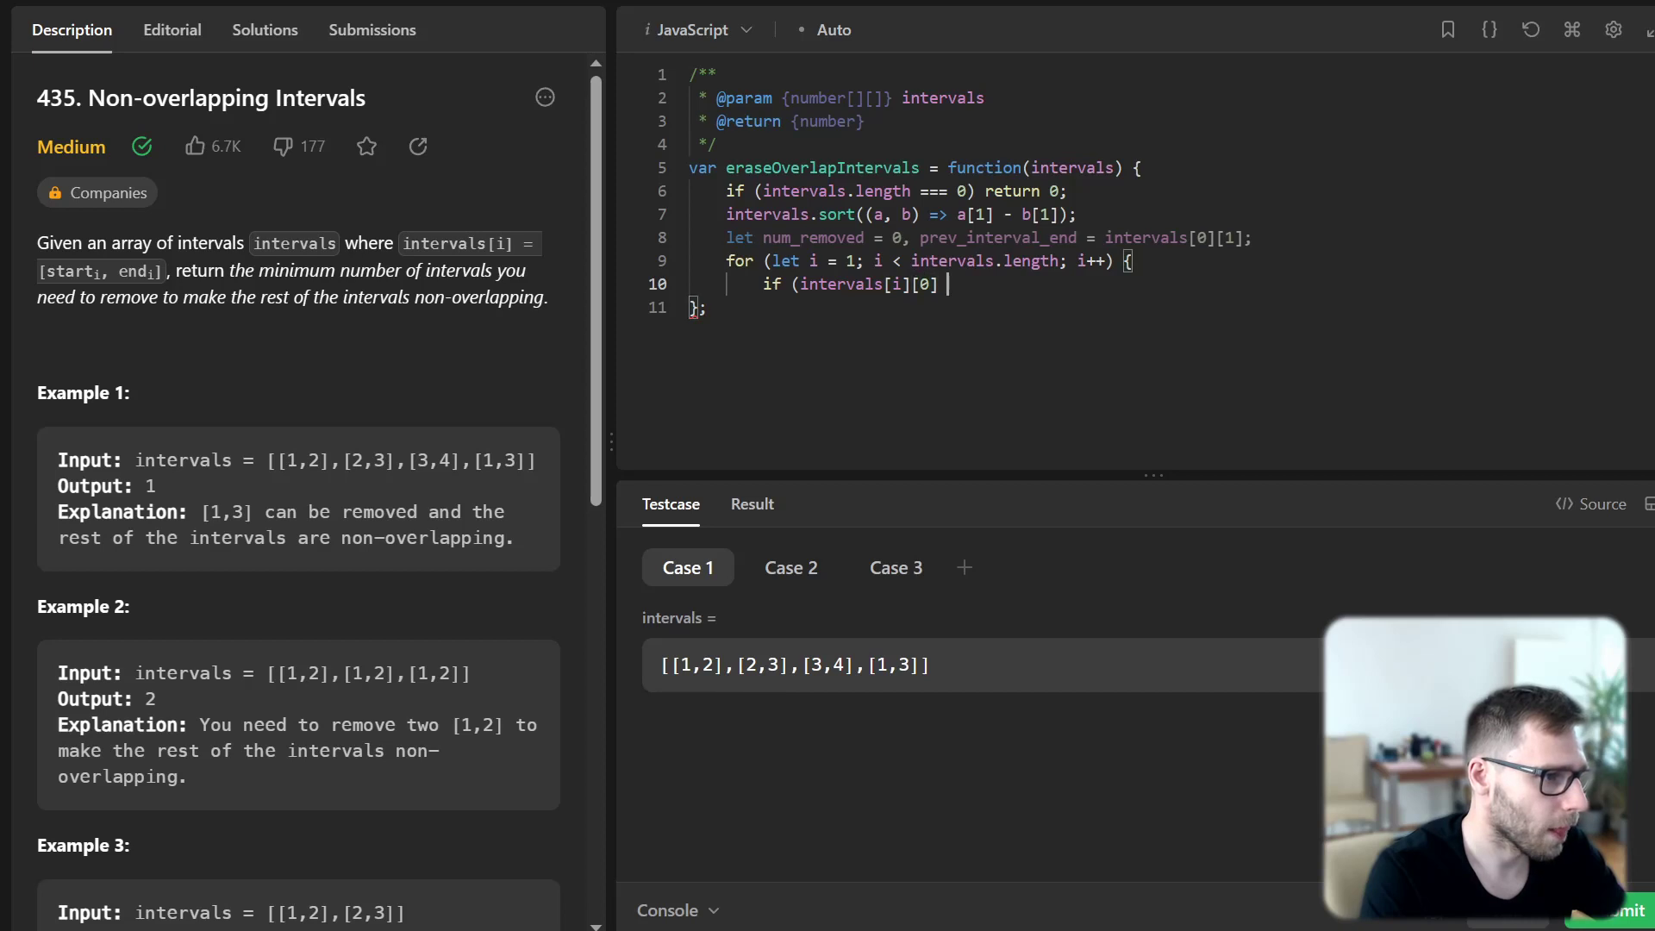
{"action": "type", "text": "< prev_interval_end) {"}
{"action": "type", "text": "num"}
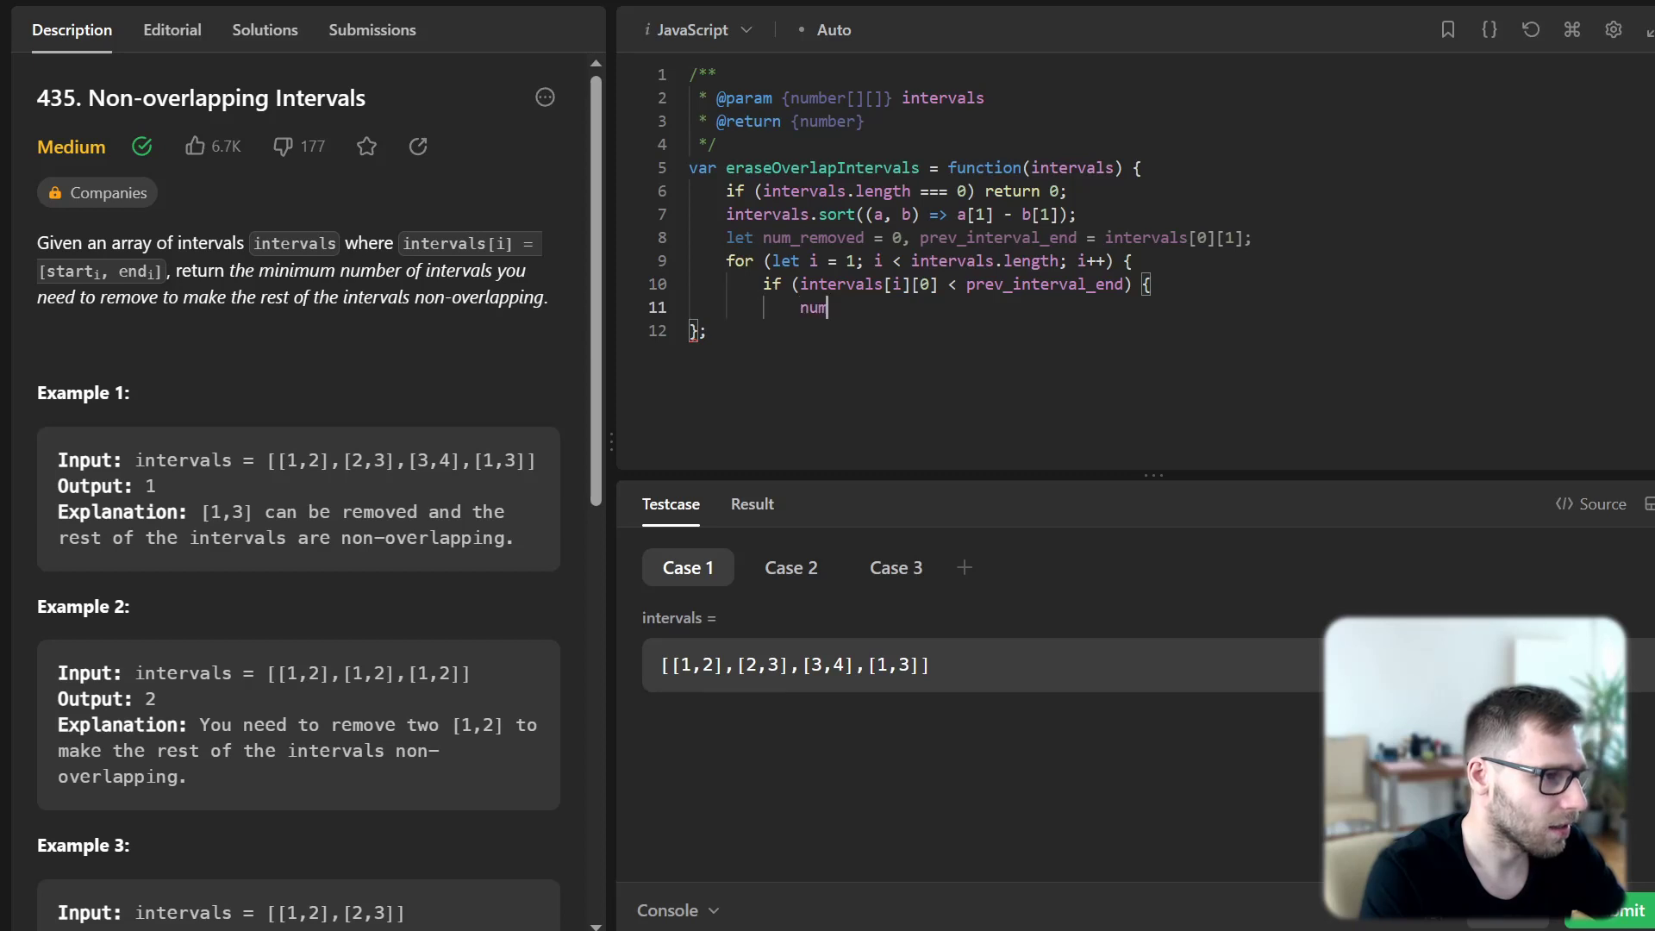
{"action": "type", "text": "_removed++;"}
{"action": "type", "text": "}e"}
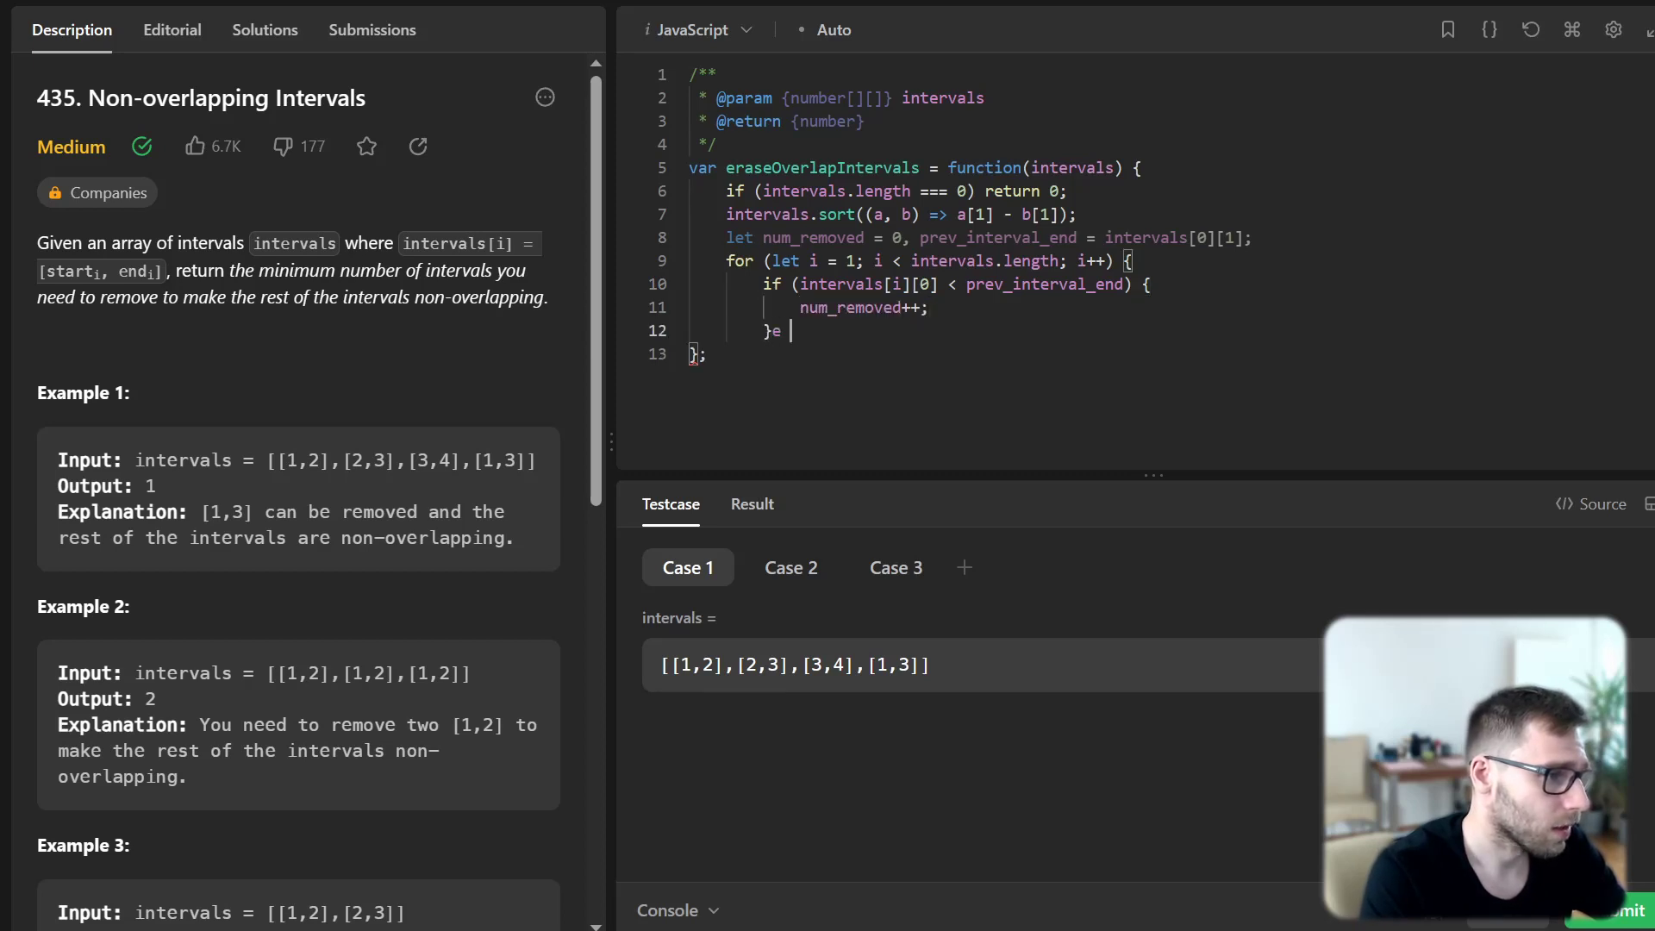
{"action": "type", "text": "lse {"}
{"action": "type", "text": "prev_interval_end = interv"}
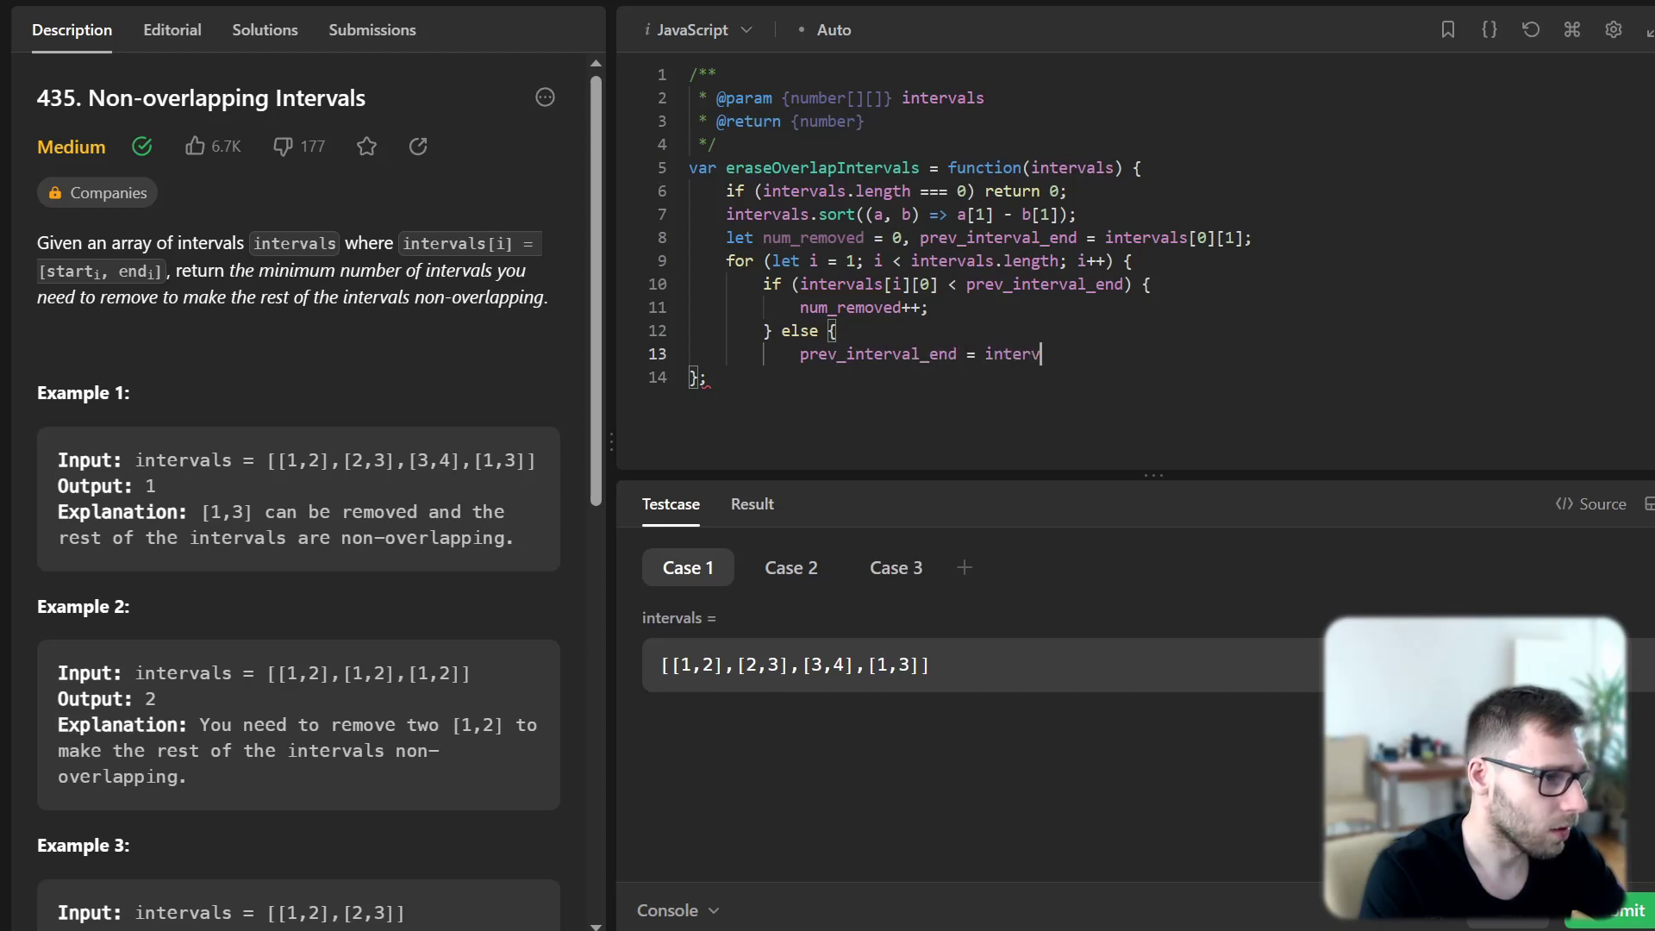
{"action": "type", "text": "als[i][1];"}
{"action": "type", "text": "}"}
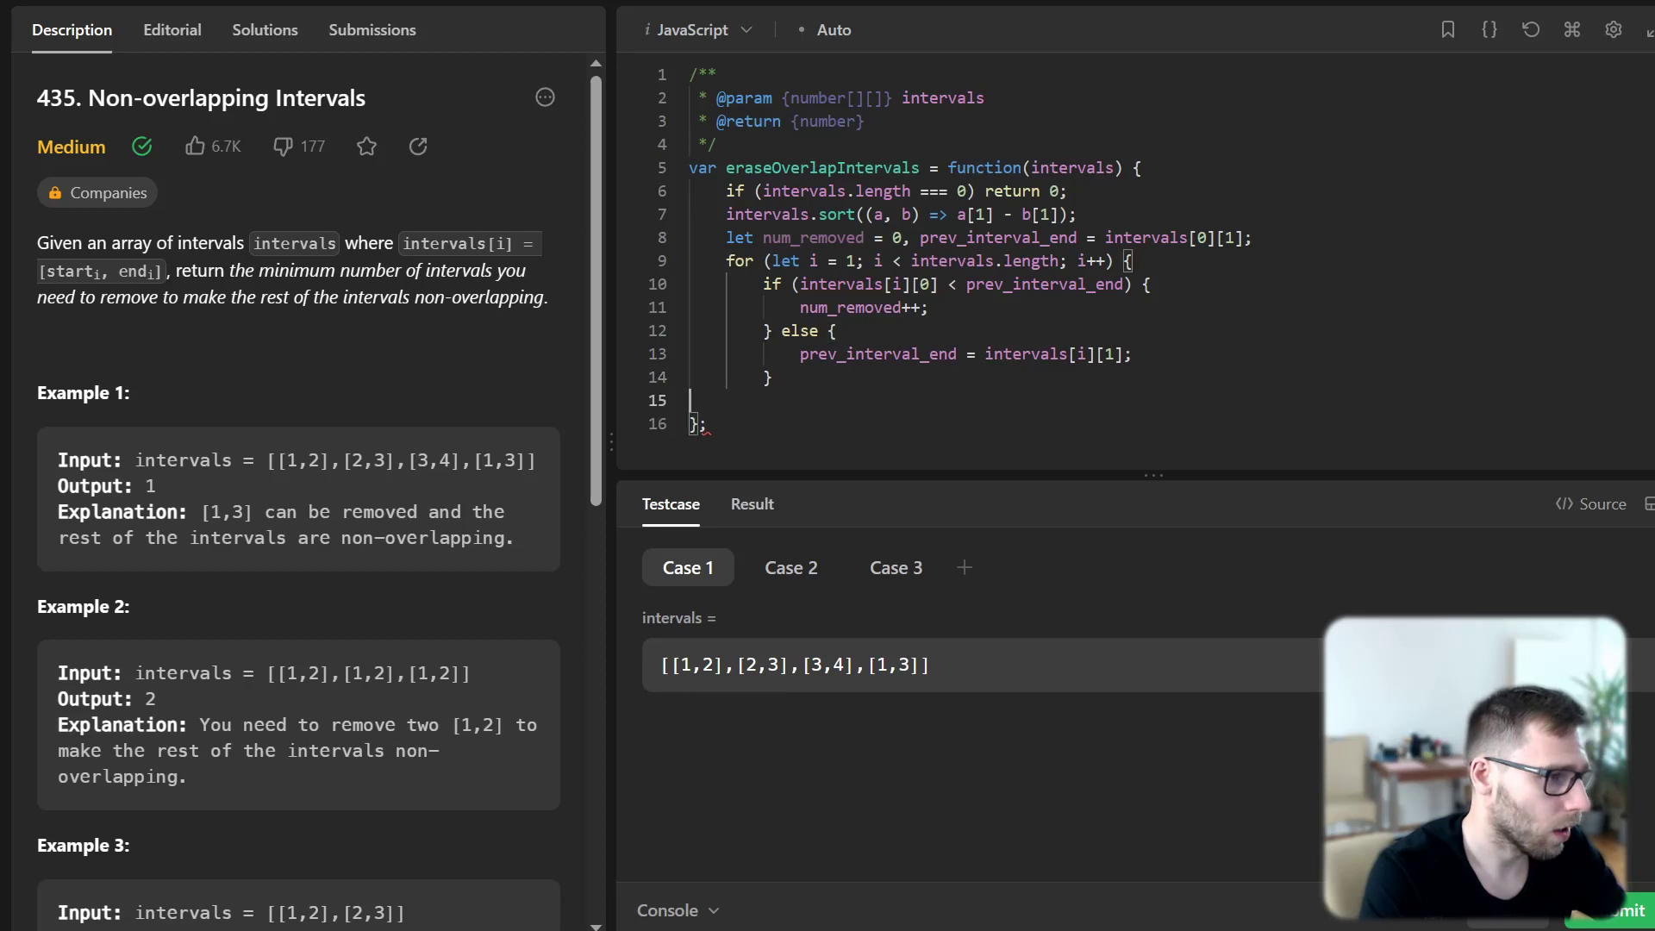
{"action": "type", "text": "return num_re"}
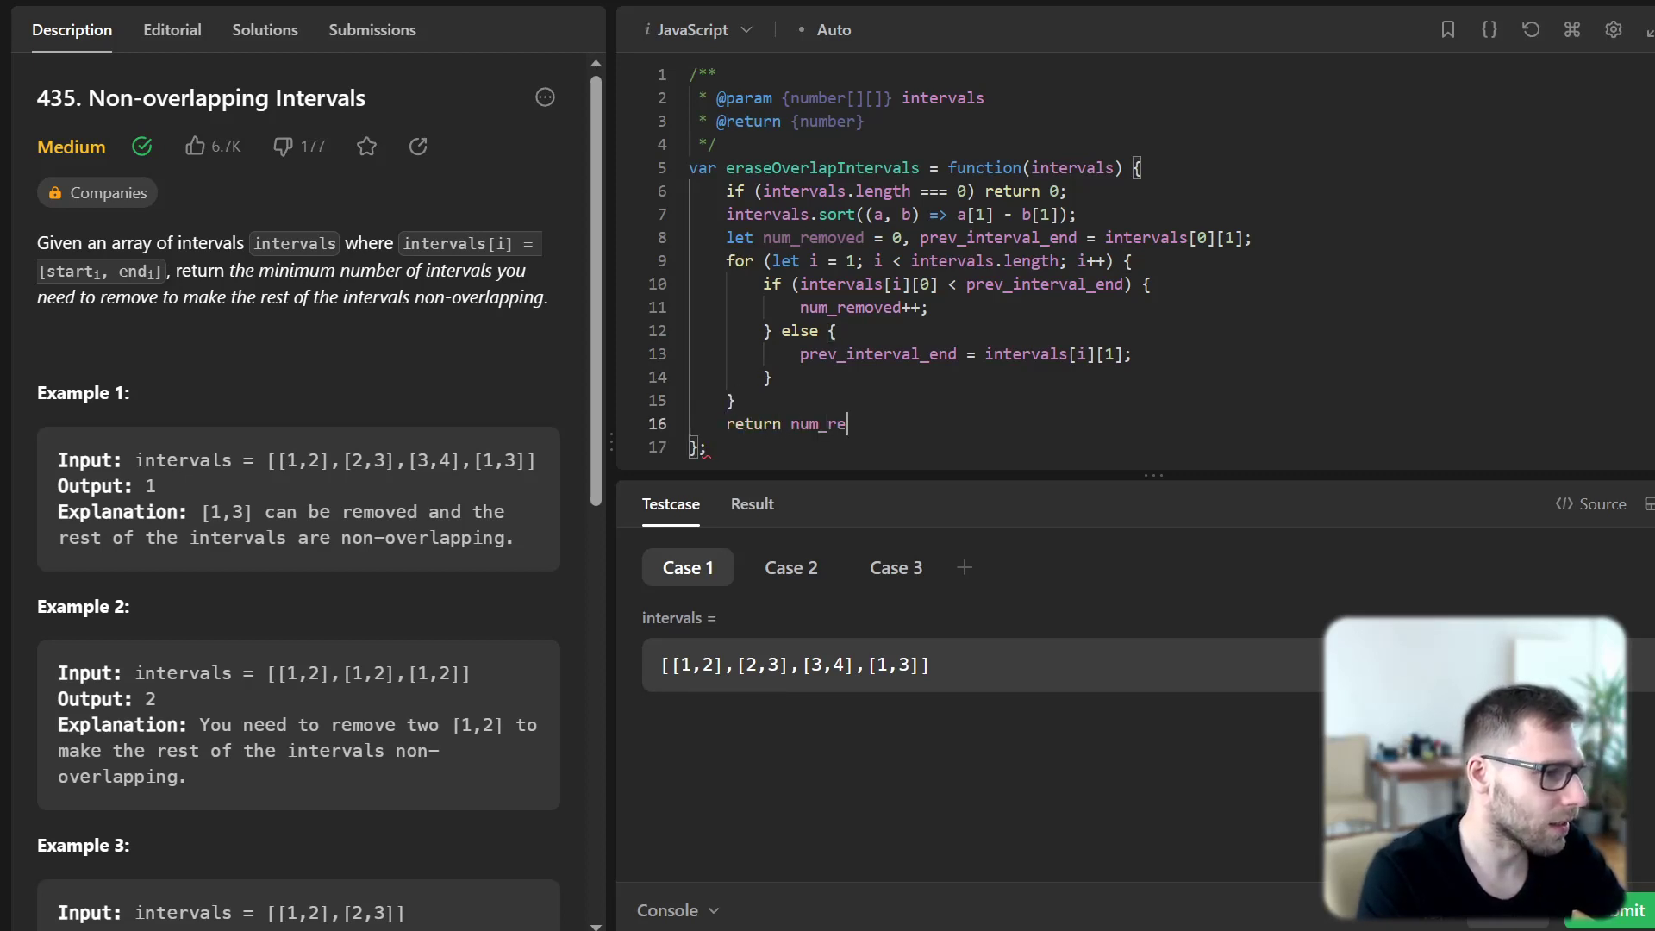
{"action": "type", "text": "moved;"}
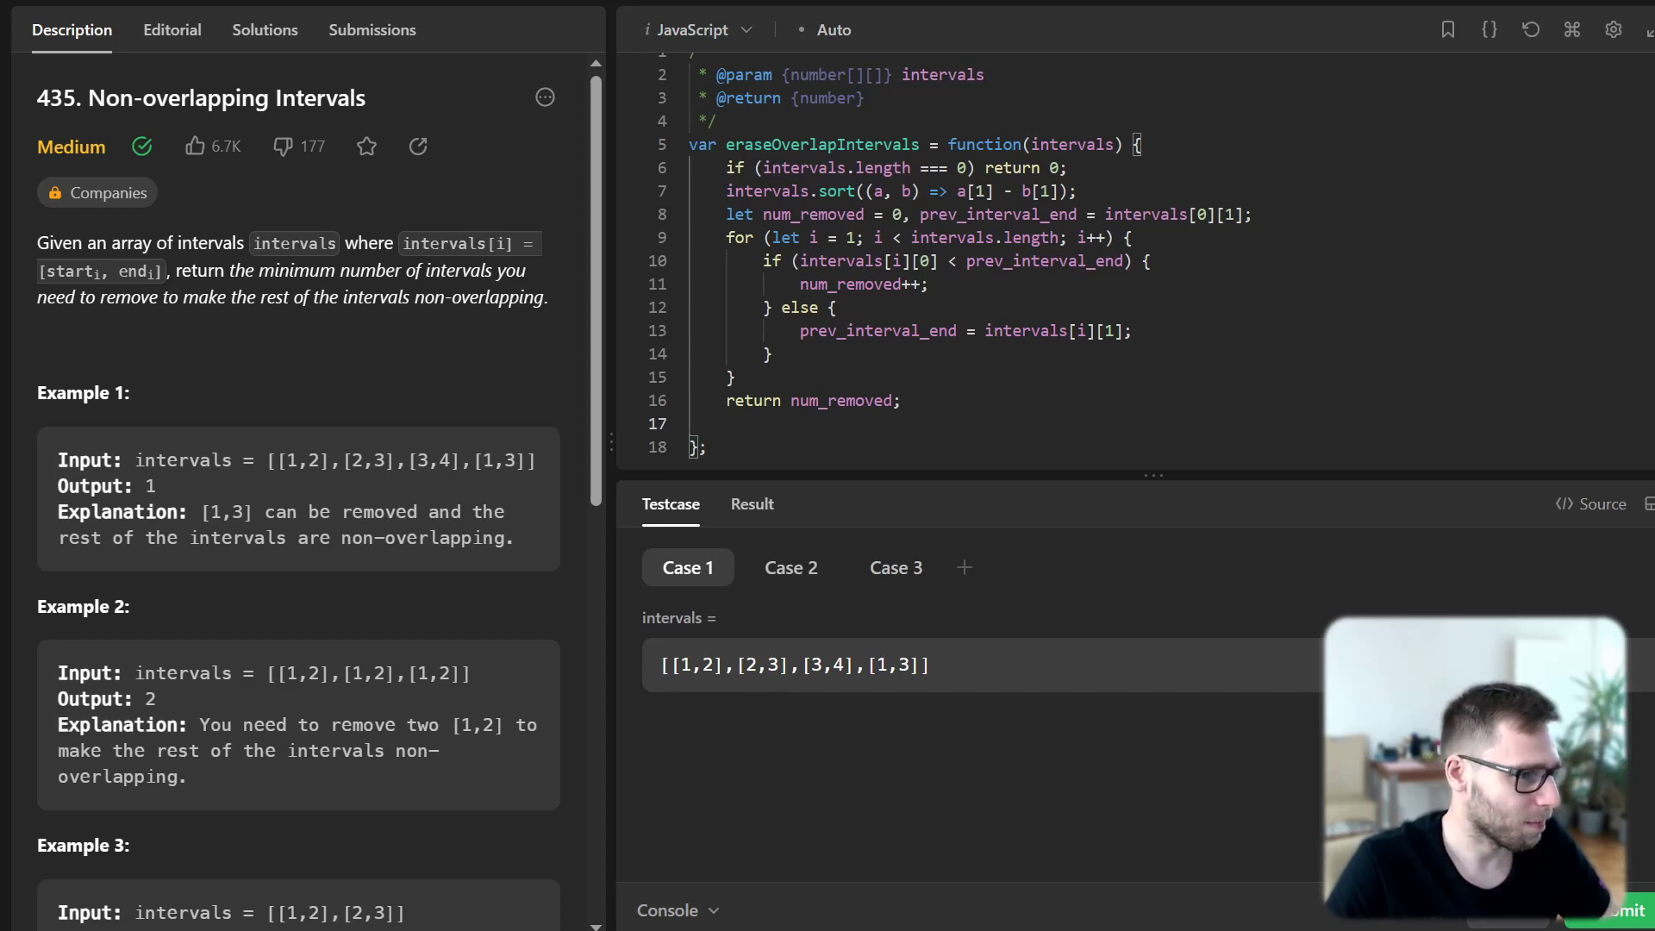
Run the solution on the sample test cases, getting Accepted with Case 1 output 1.
{"action": "left_click", "coordinate": [950, 664]}
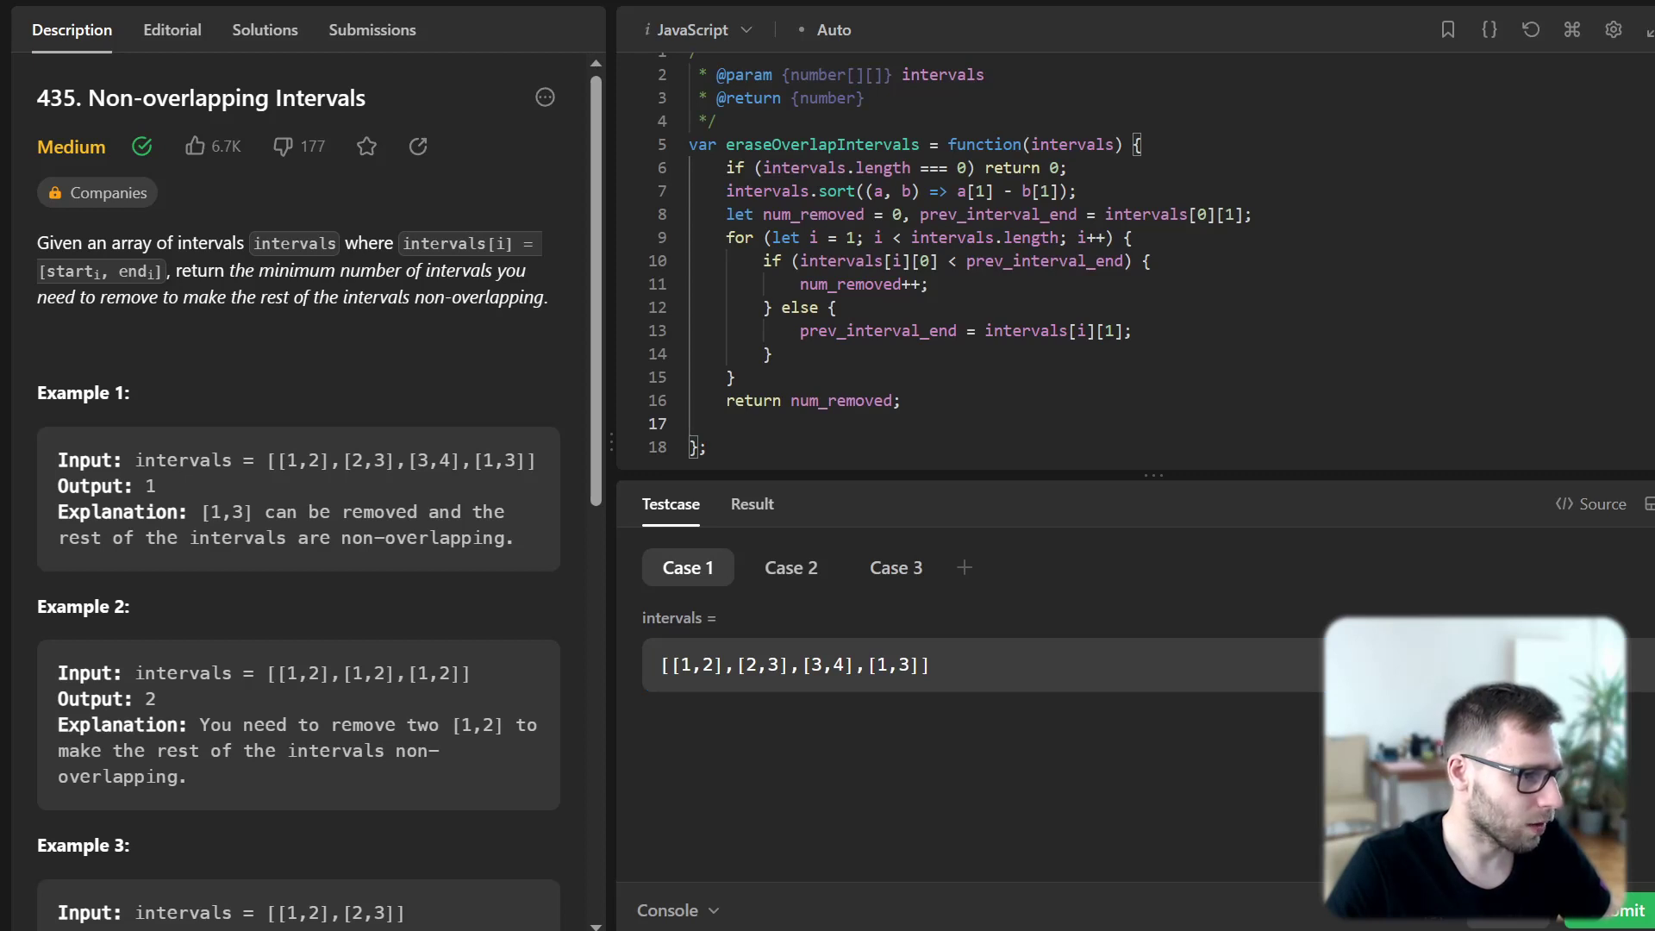
{"action": "left_click", "coordinate": [950, 665]}
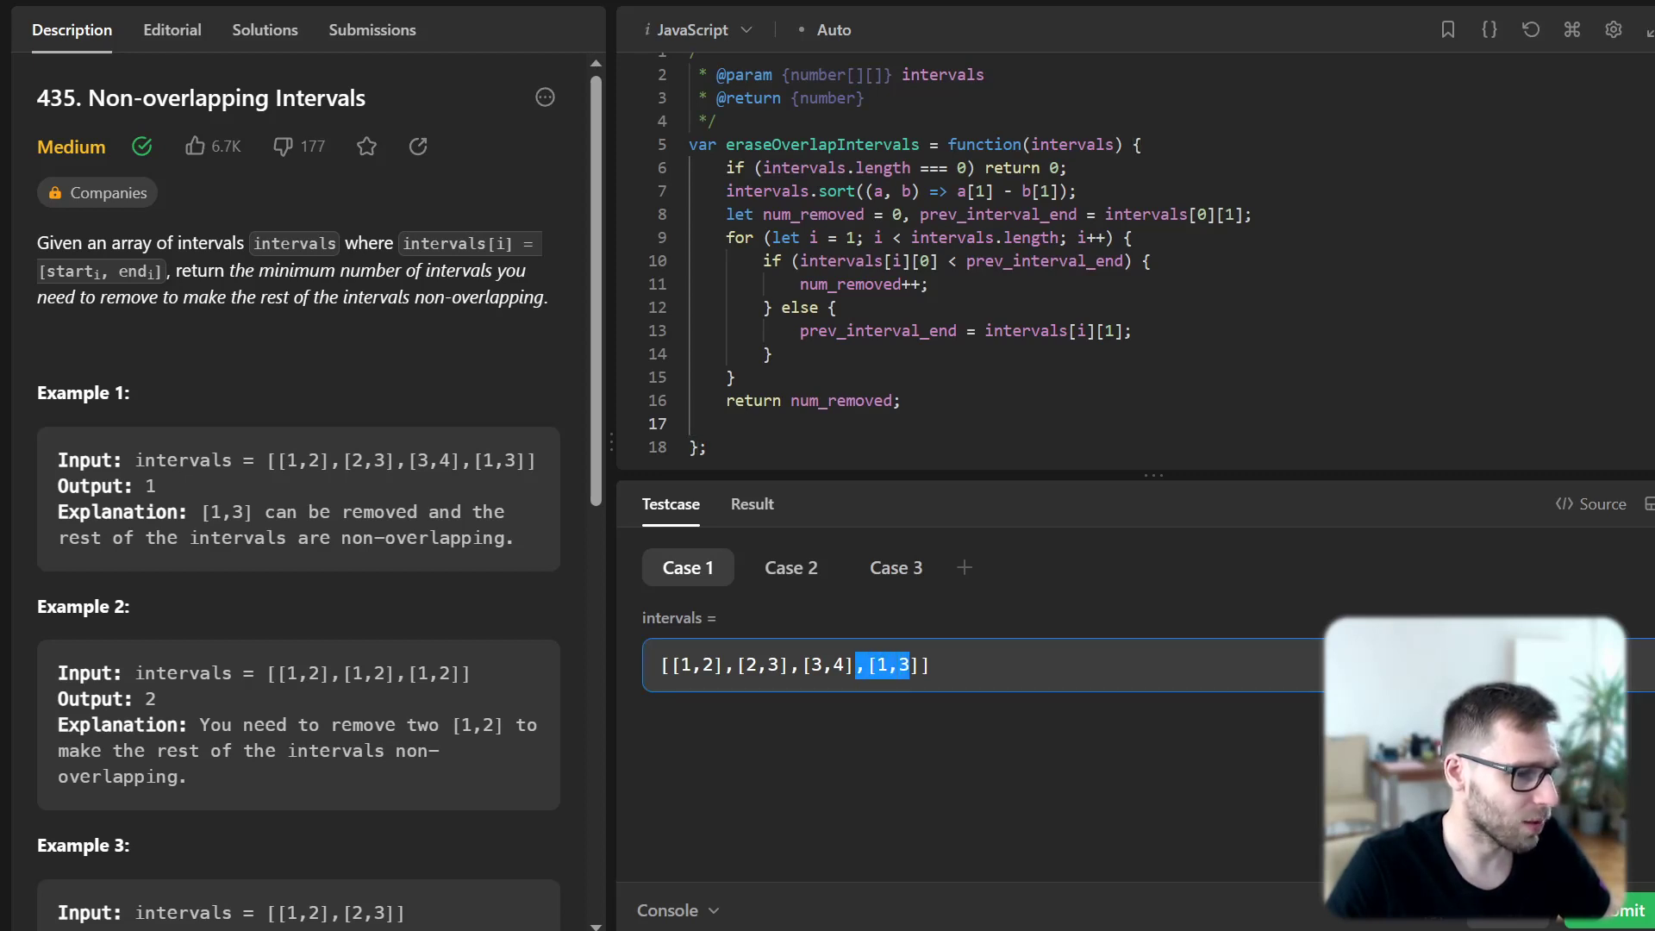
{"action": "left_click", "coordinate": [1605, 911]}
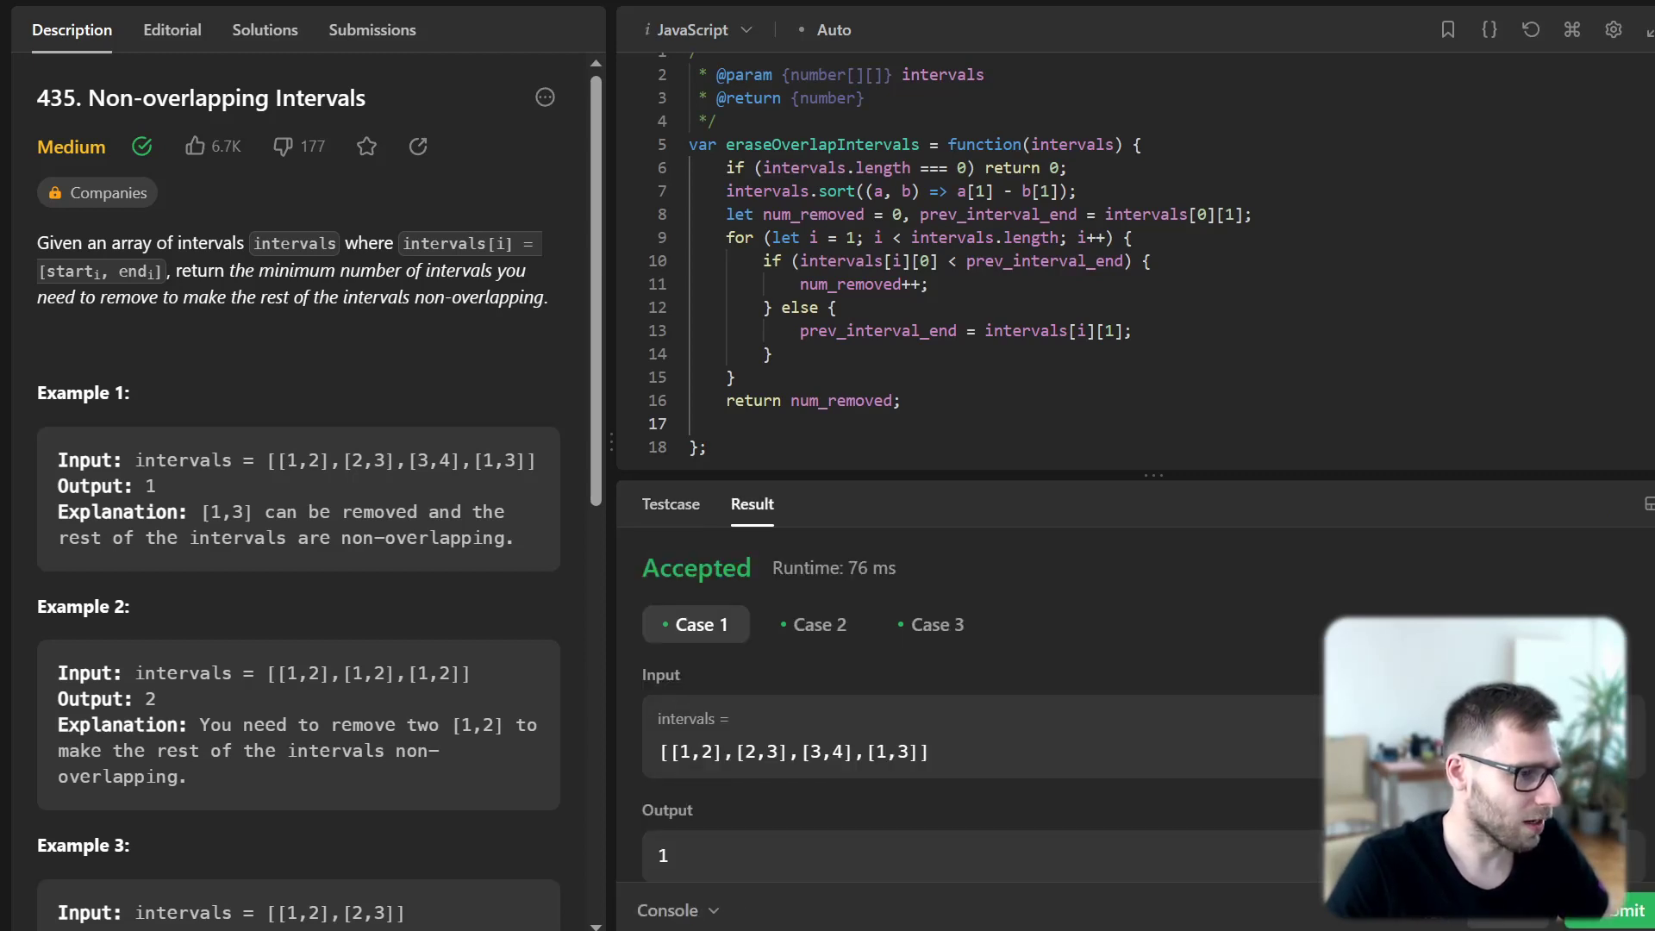
Check Case 1's output 1 against the expected value, then submit the solution.
{"action": "scroll", "scroll_direction": "down", "scroll_amount": 3}
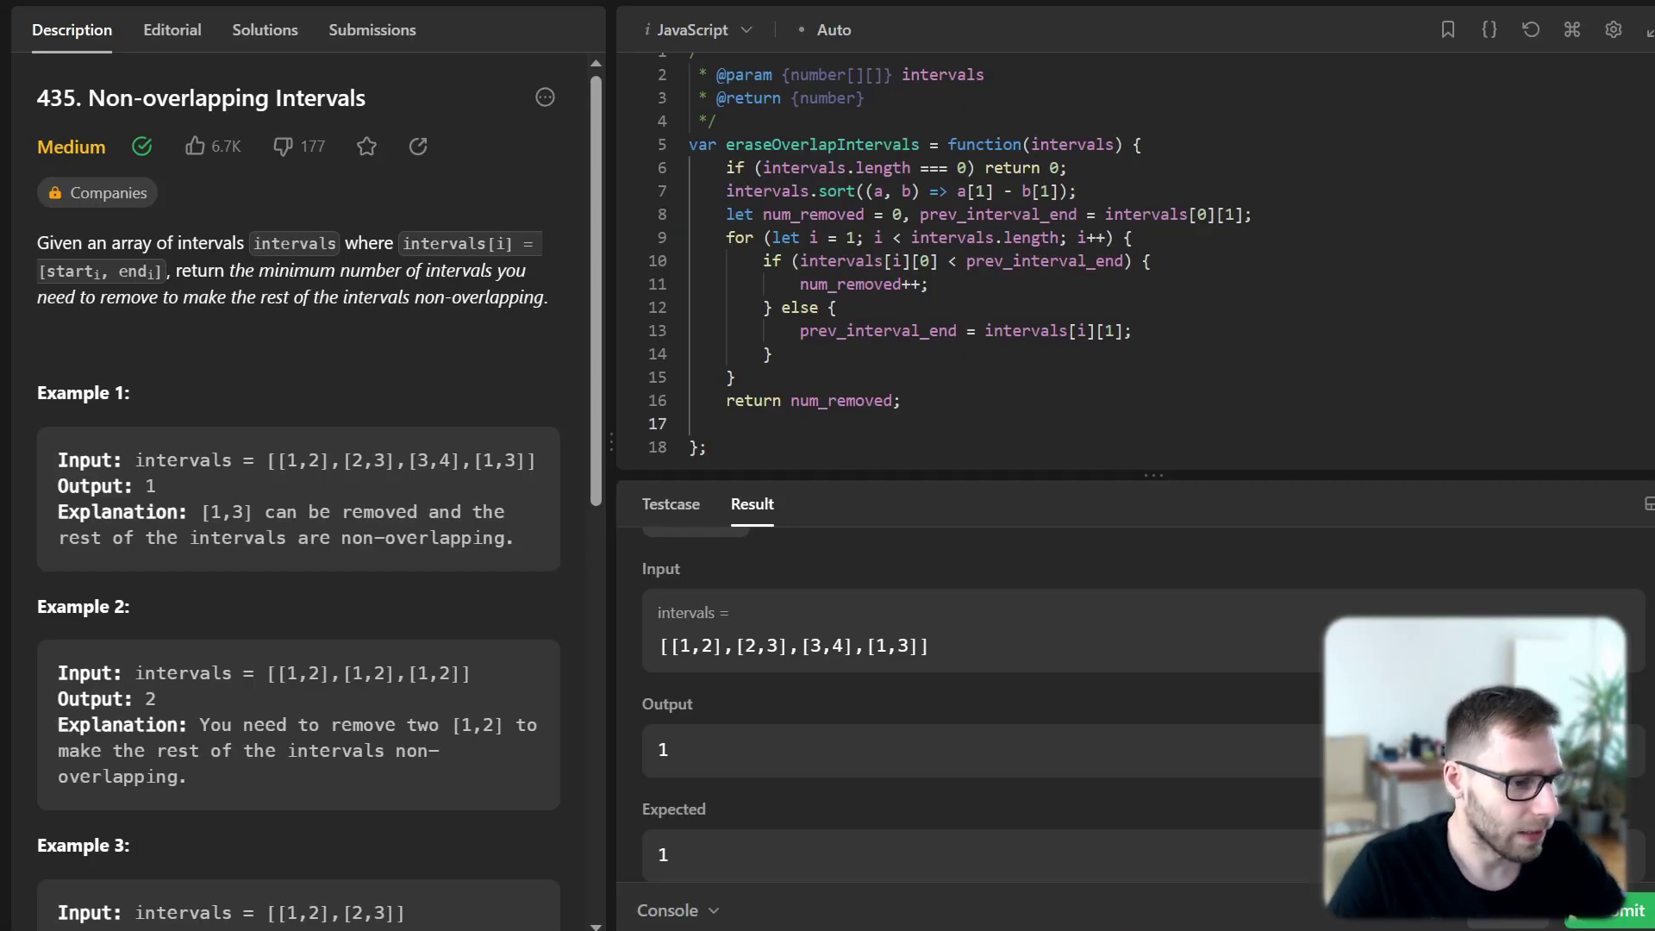
{"action": "left_click", "coordinate": [1626, 913]}
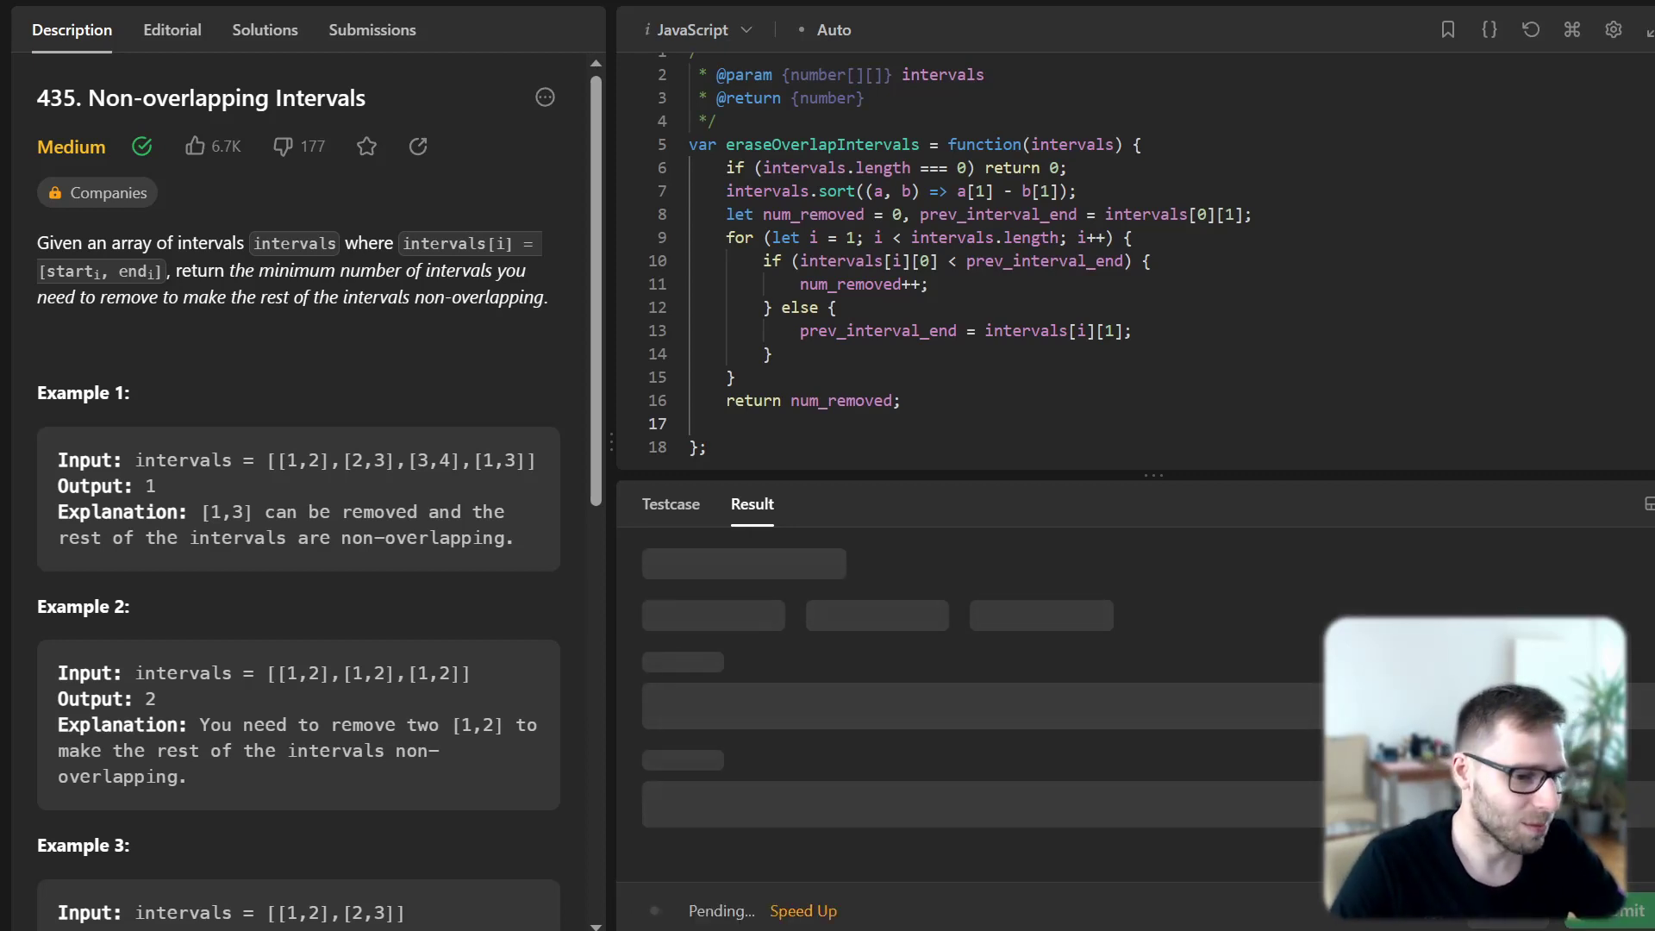
View the Accepted submission (275 ms, 74.48 MB) and open its runtime details.
{"action": "left_click", "coordinate": [1629, 911]}
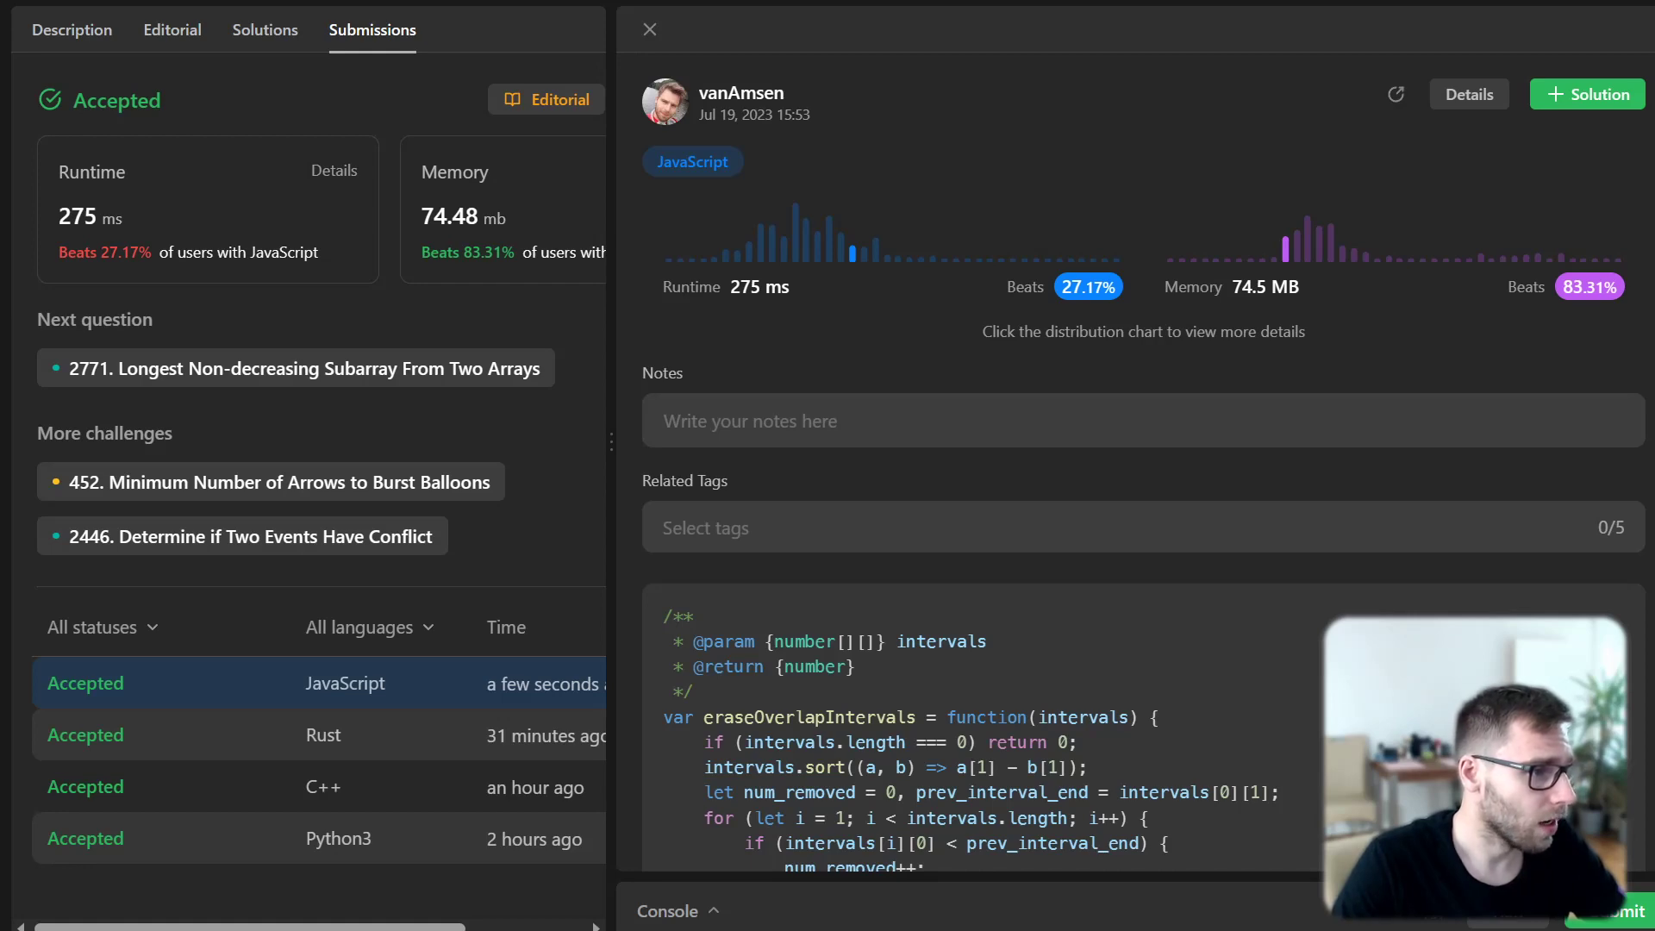
{"action": "left_click", "coordinate": [890, 238]}
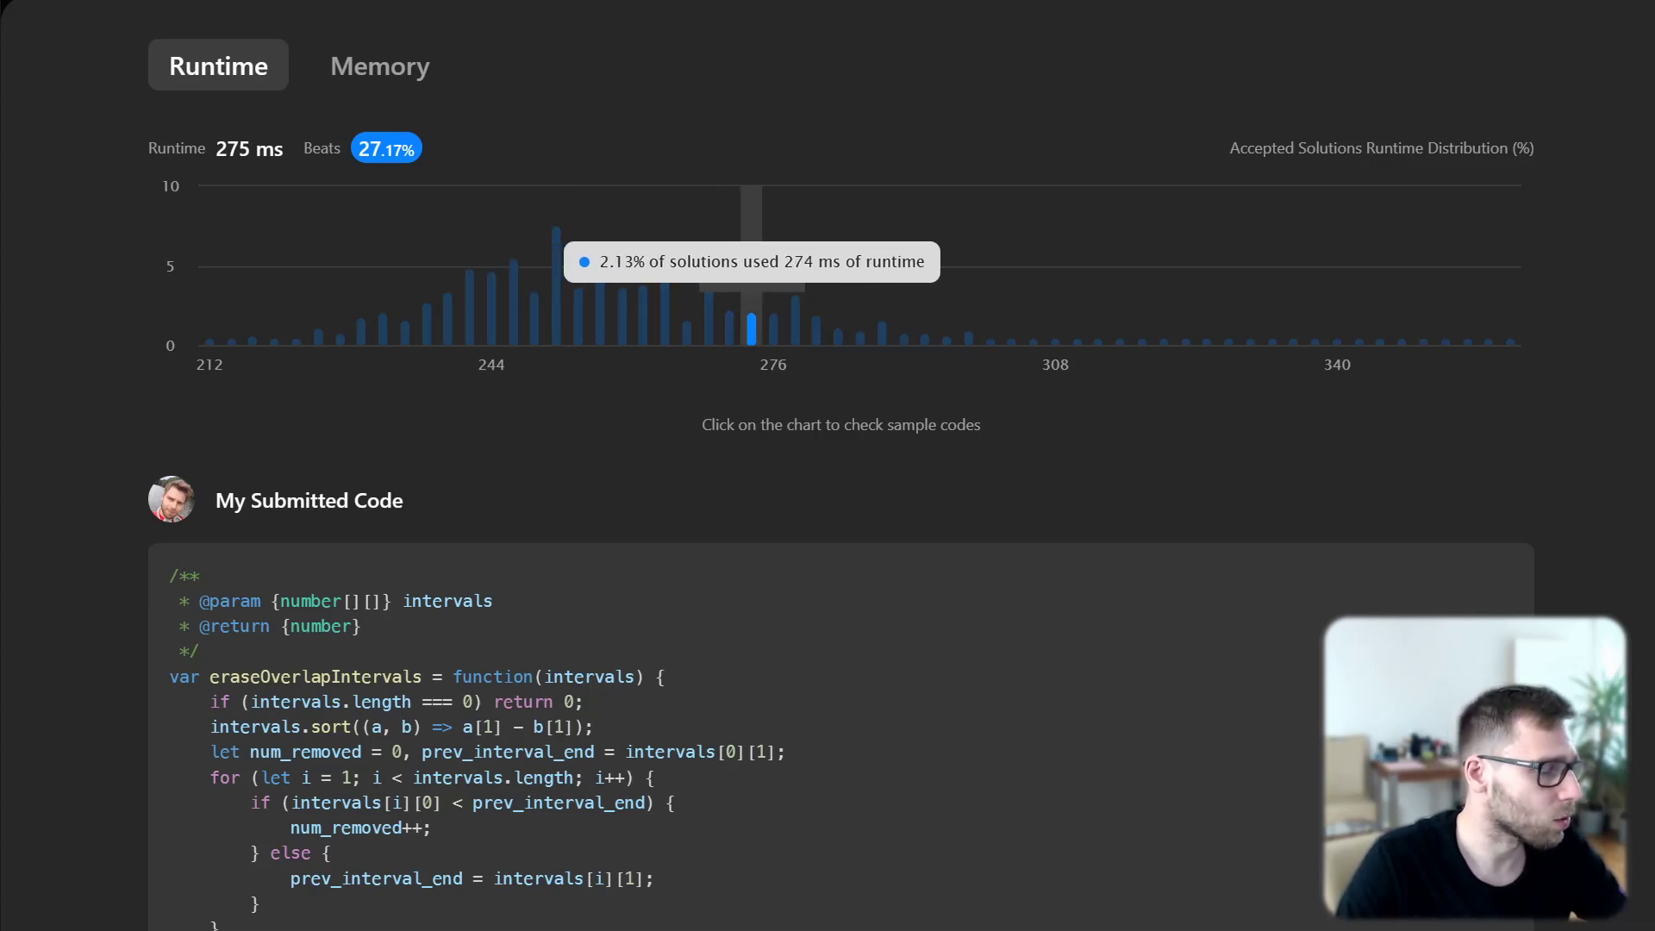
{"action": "mouse_move", "coordinate": [749, 320]}
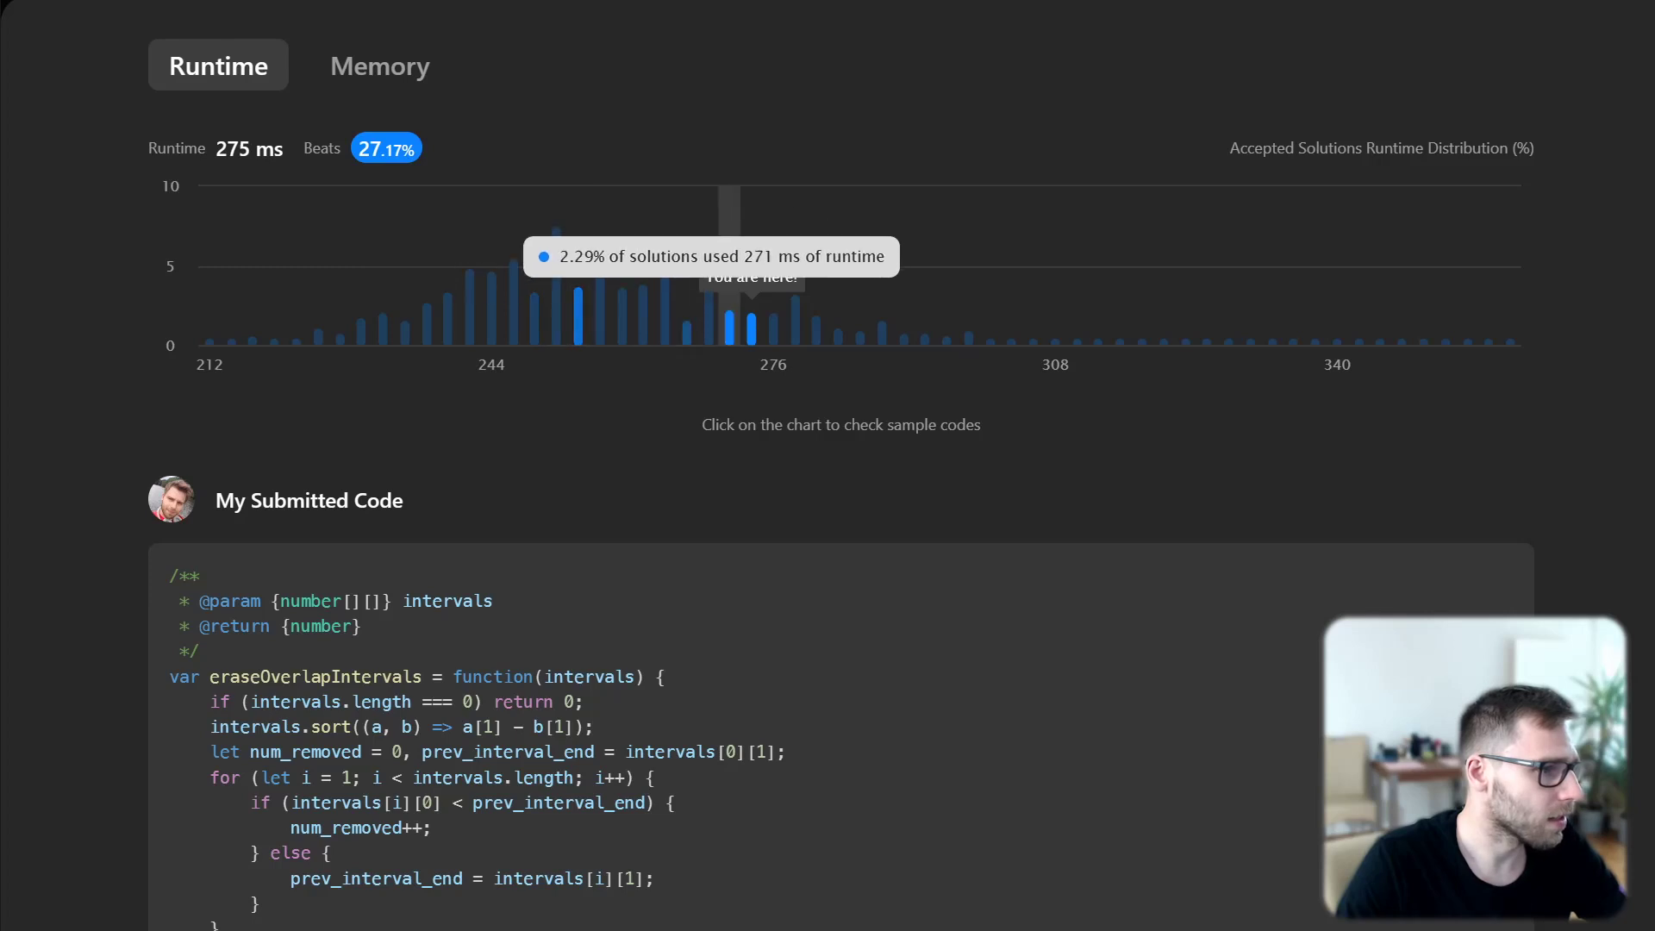
{"action": "mouse_move", "coordinate": [751, 321]}
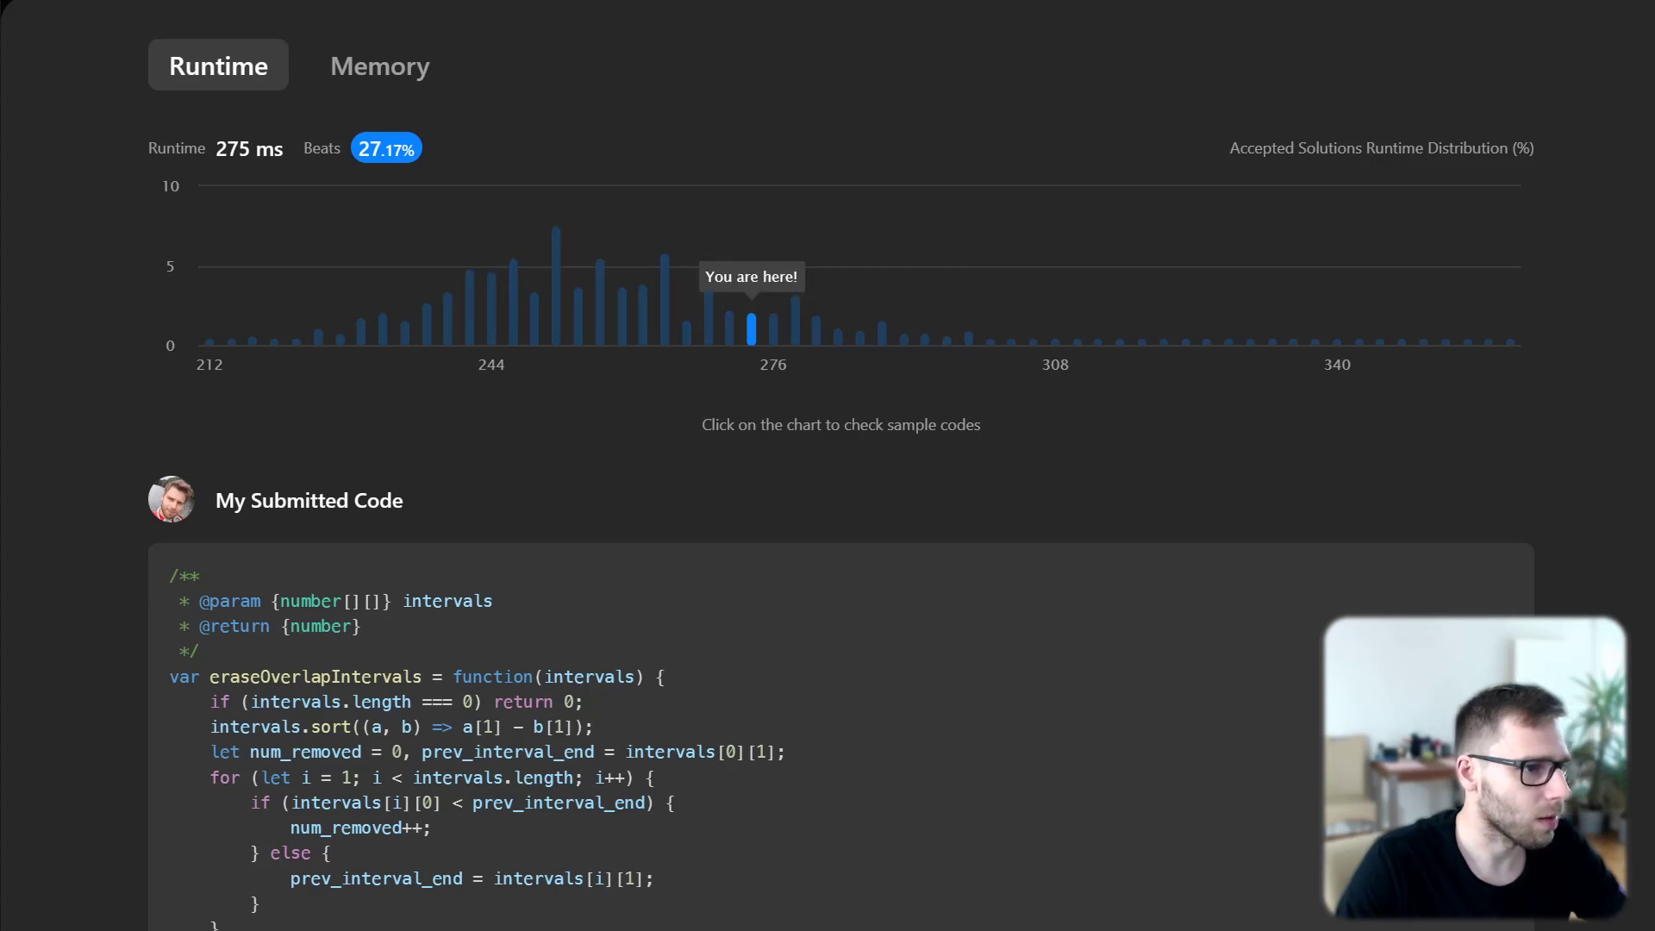
Close the runtime distribution and return to the submission summary.
{"action": "left_click", "coordinate": [371, 29]}
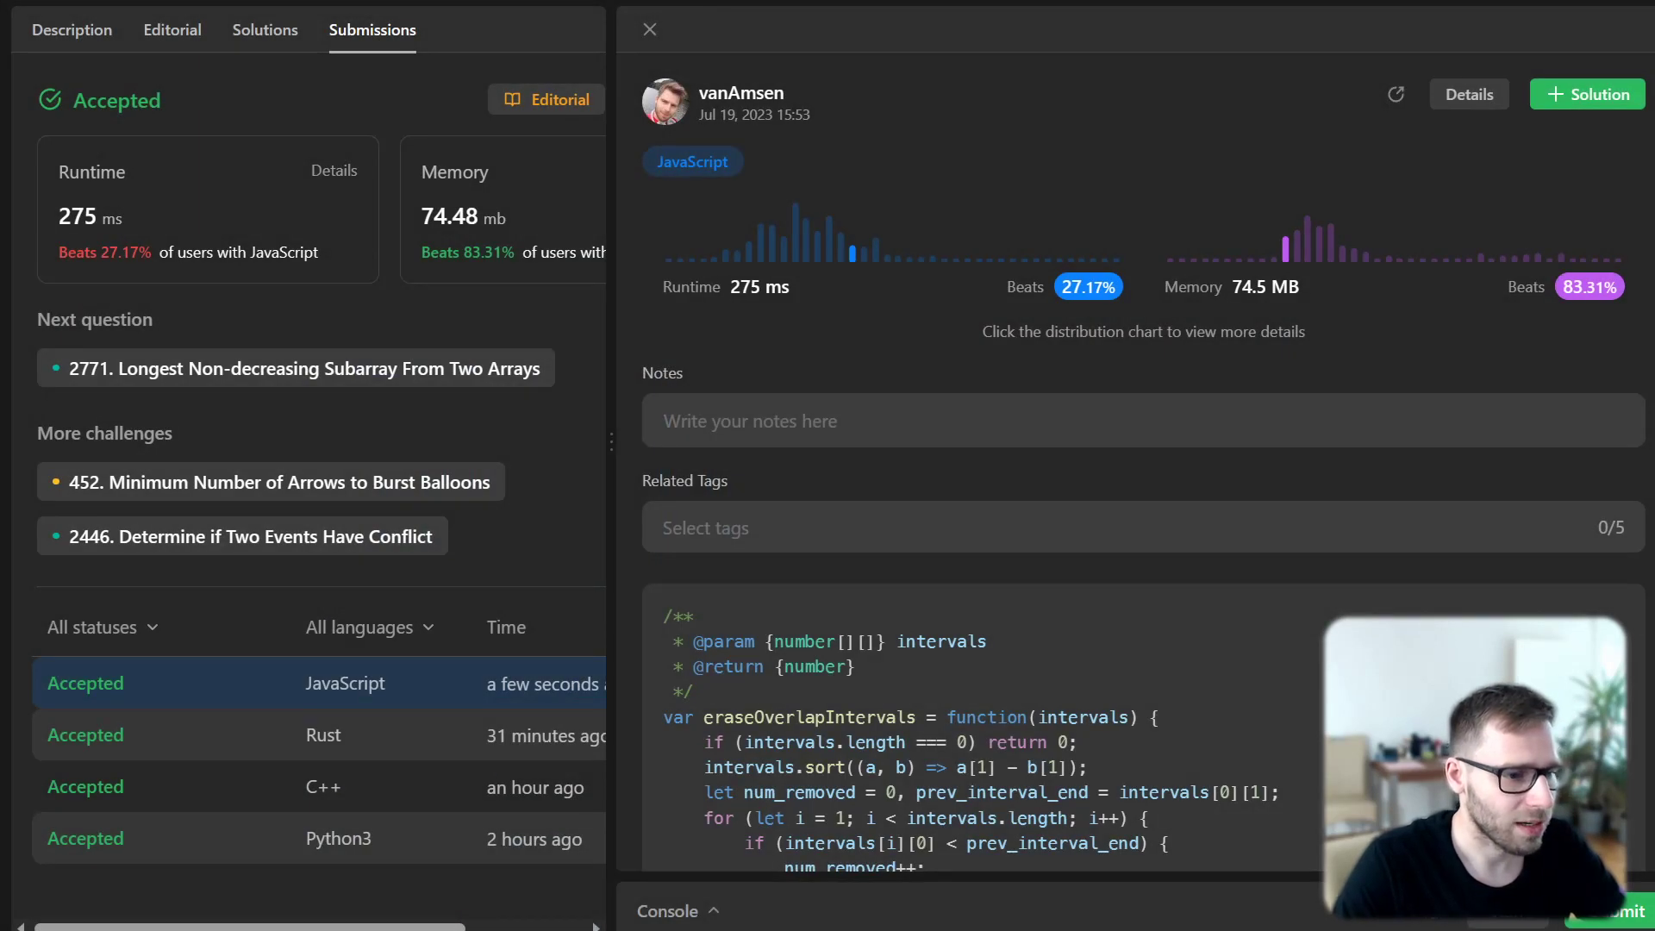